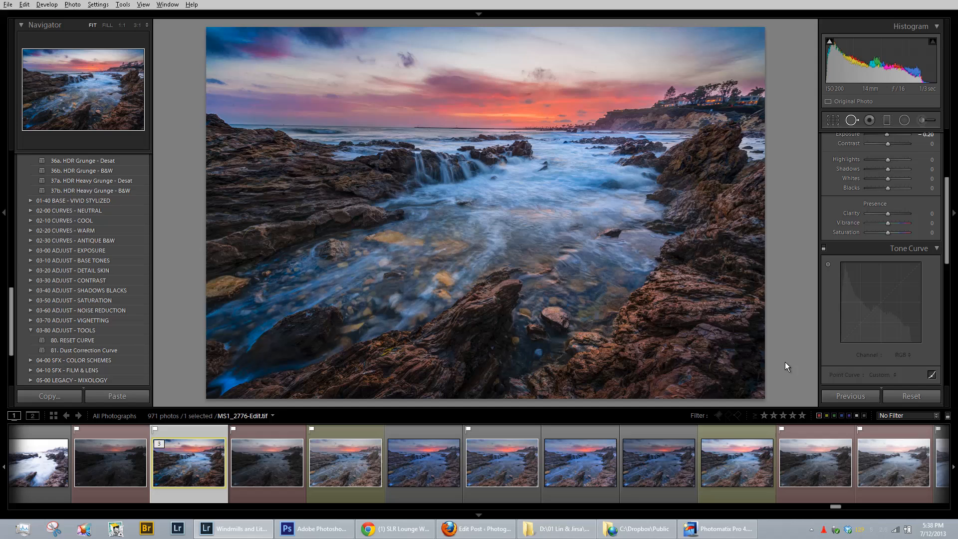
mouse_move(784, 363)
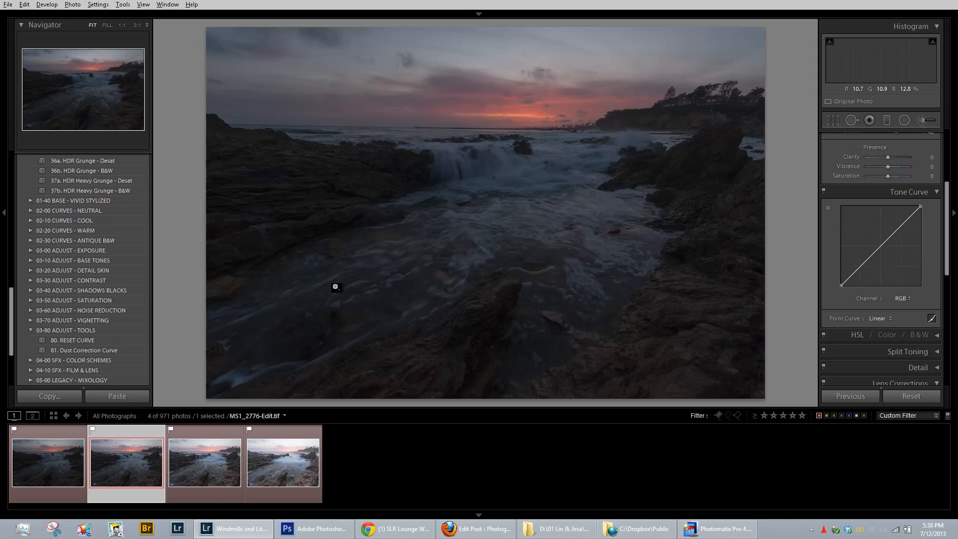
- Step through the four bracketed seascape exposures in the filmstrip, from darker to brighter and back
left_click(204, 463)
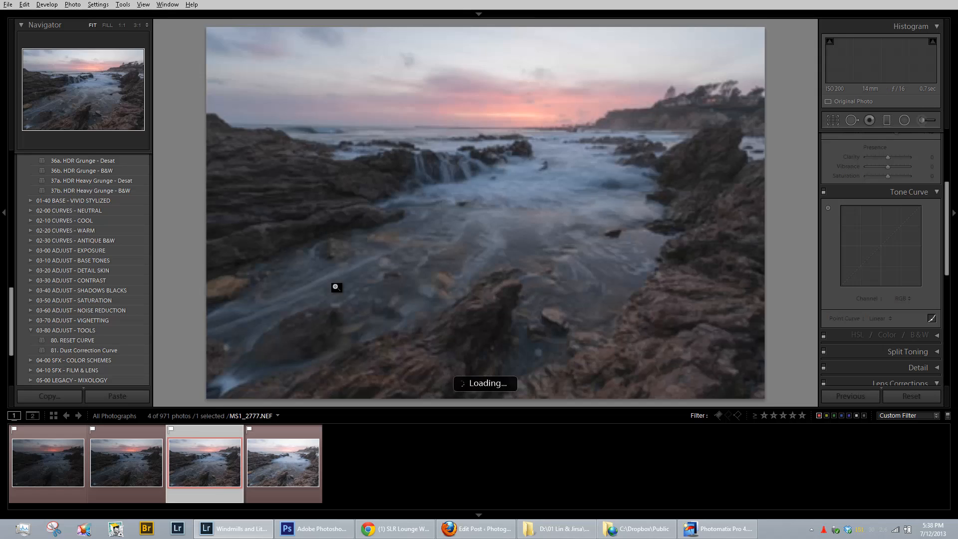
left_click(281, 462)
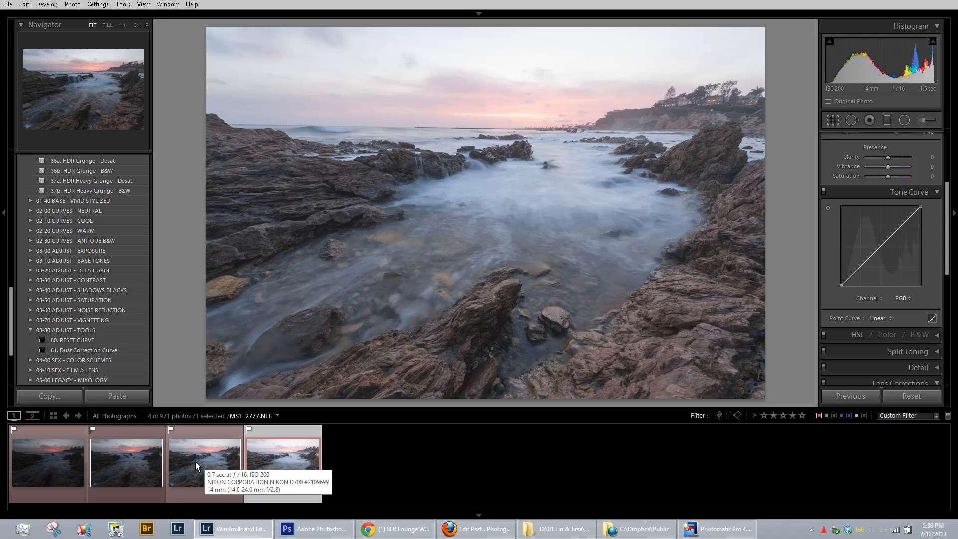
left_click(126, 462)
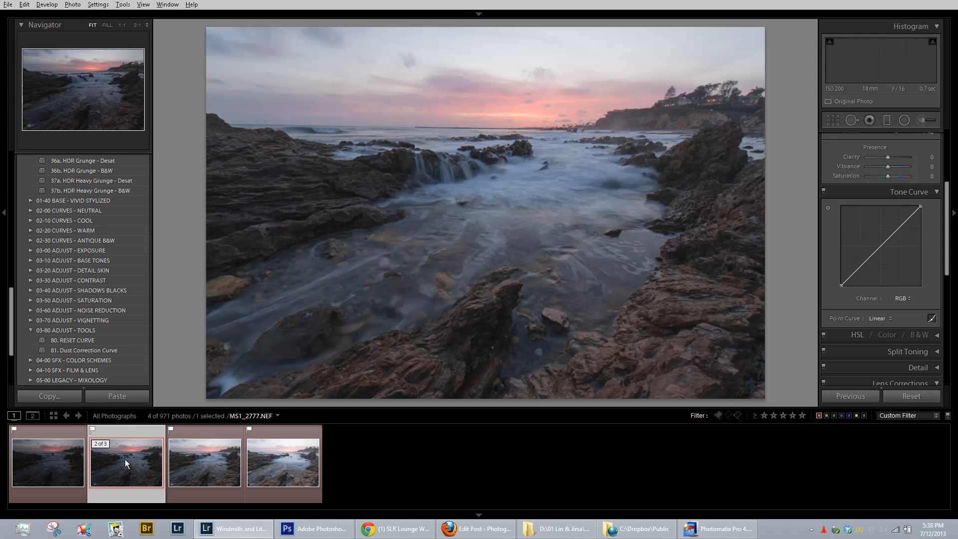
left_click(125, 461)
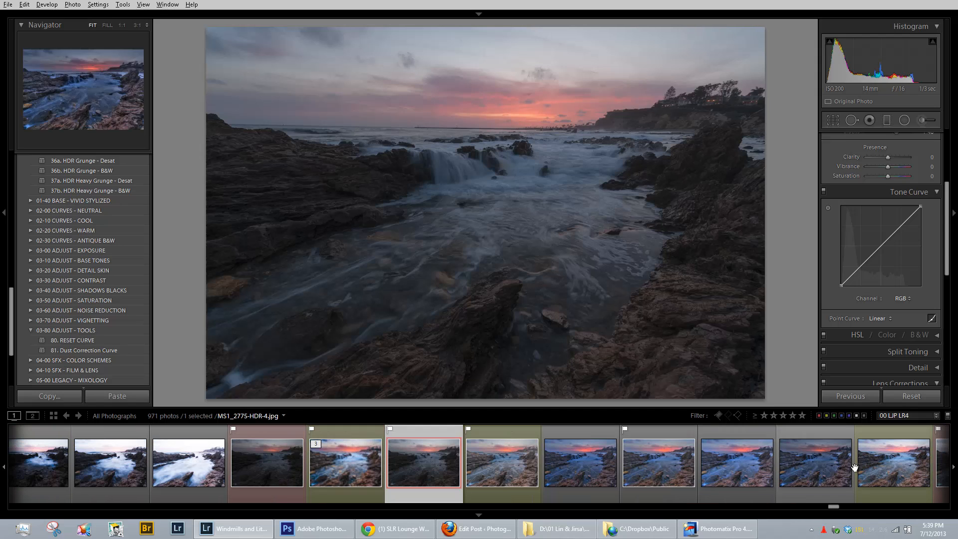
- Compare the HDR-4 and HDR-3 tone-mapped versions, zooming 1:1 on the sunset sky
left_click(346, 462)
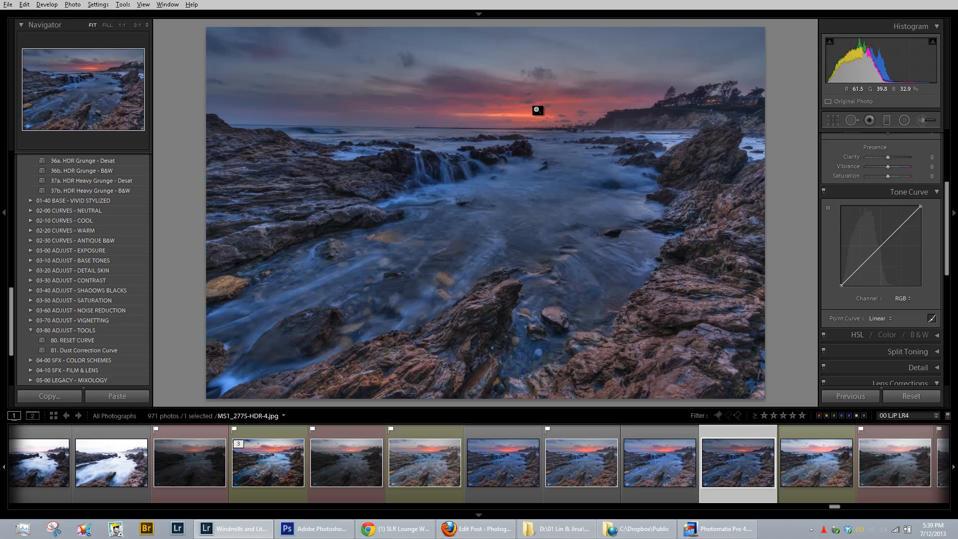
left_click(658, 461)
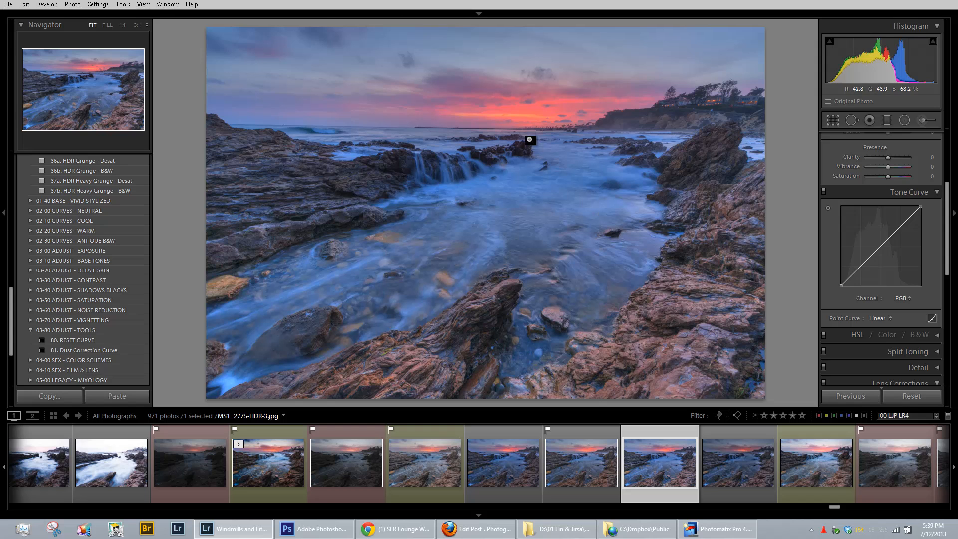
left_click(123, 24)
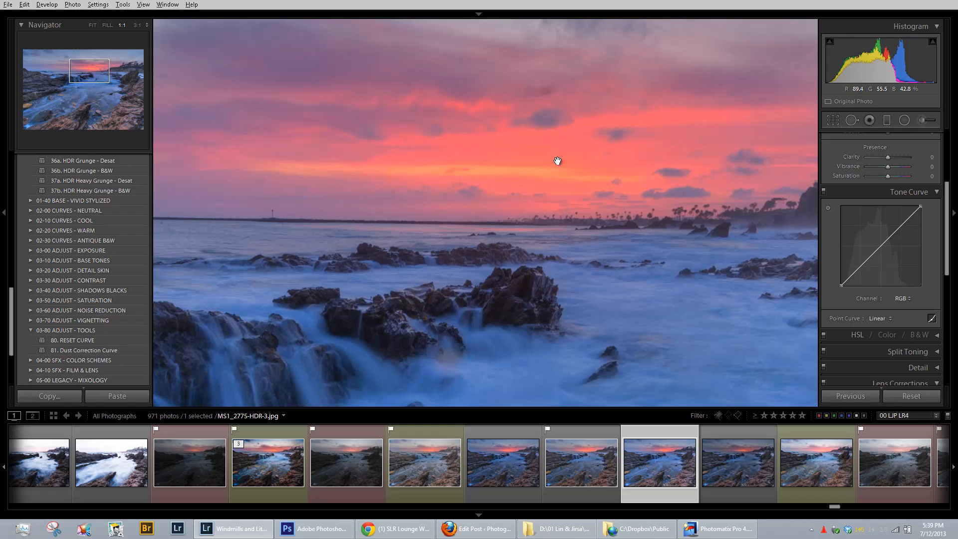
mouse_move(603, 263)
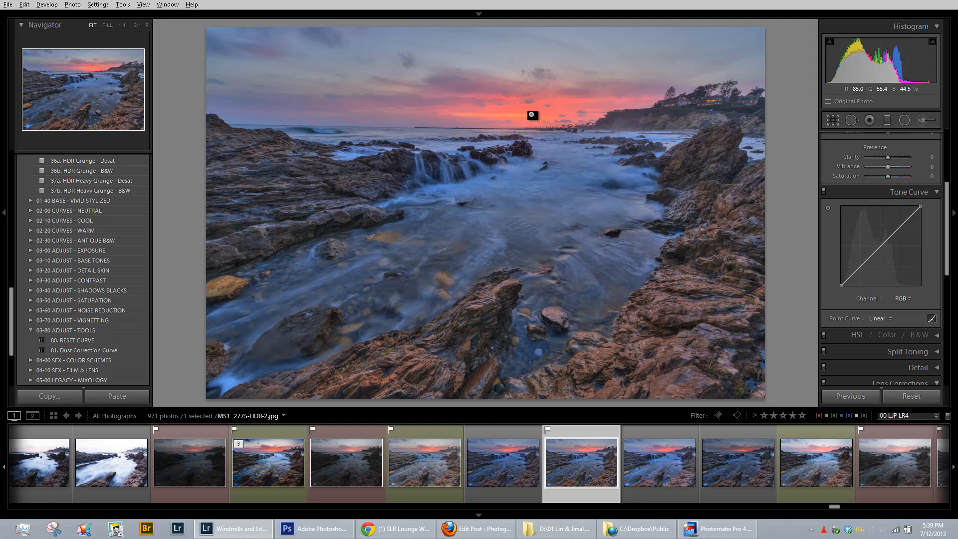
- Switch to MS1_2776.NEF and its virtual copy with Clarity +60, Vibrance +40, Saturation +20
left_click(503, 462)
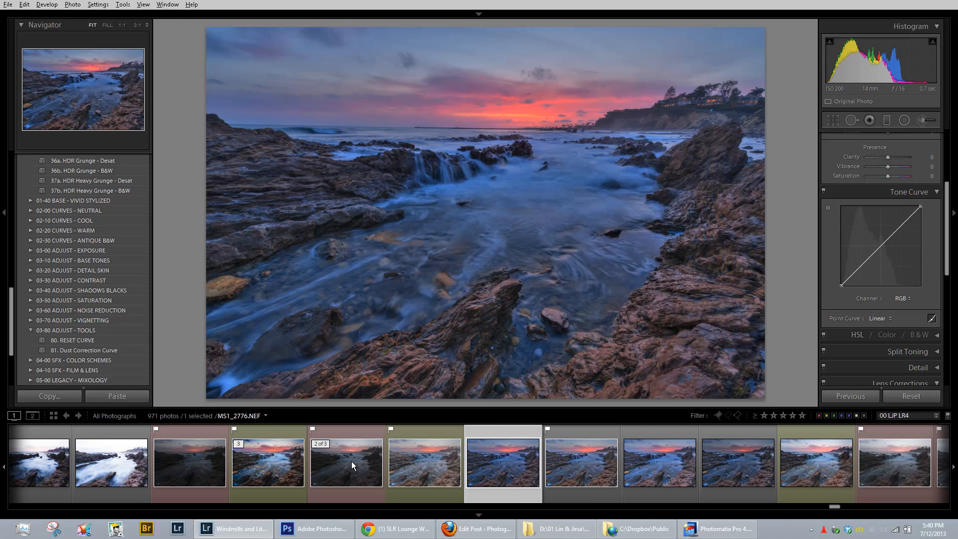
left_click(424, 461)
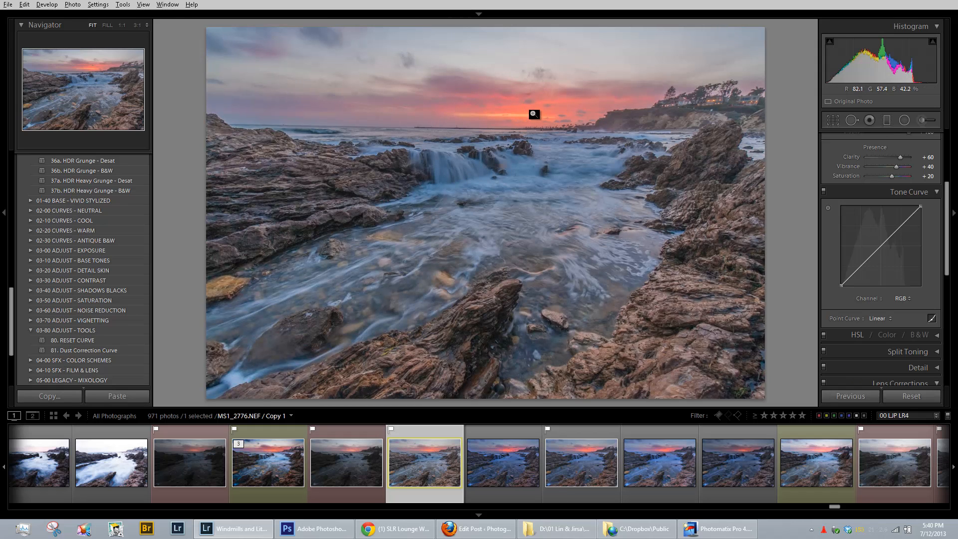
- Return the view to Fit and select the blended MS1_2776-Edit.tif seascape
left_click(533, 114)
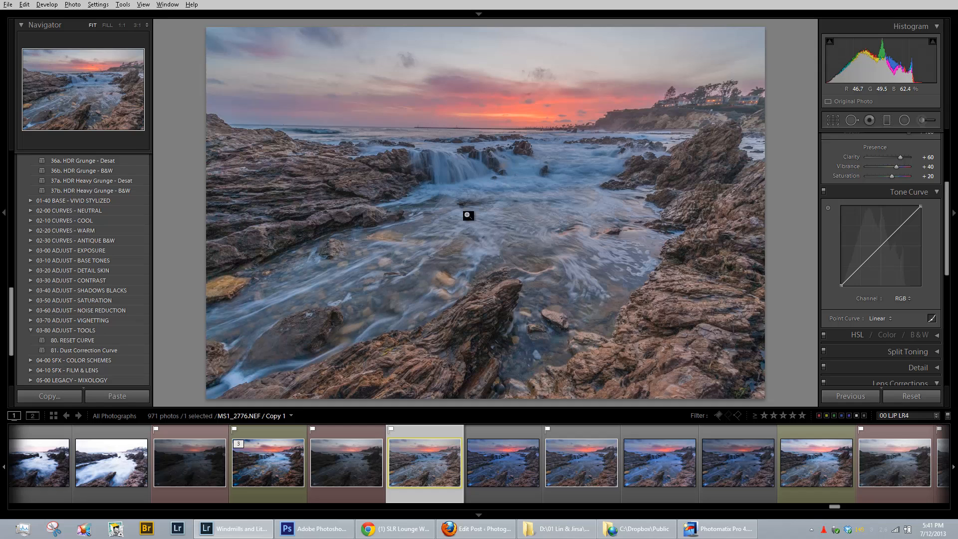
left_click(268, 462)
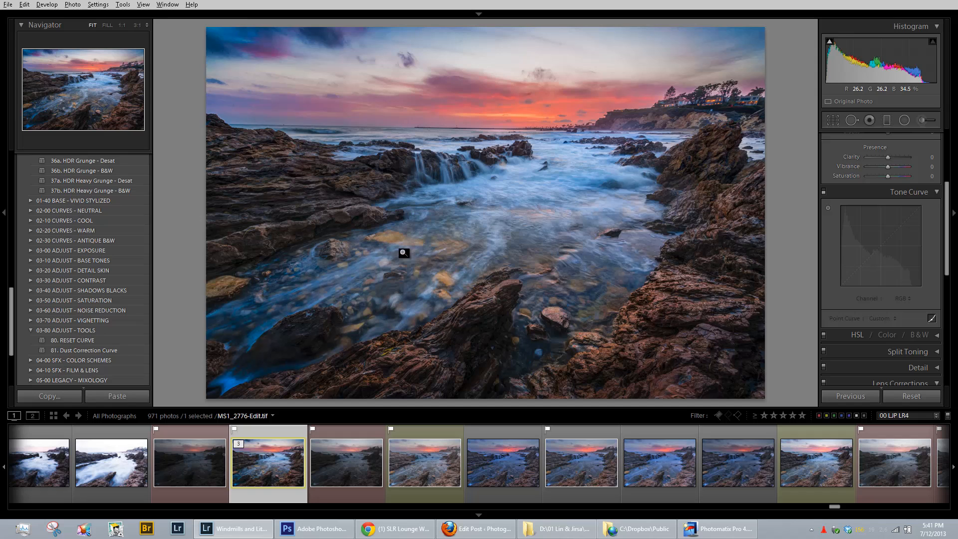
mouse_move(567, 135)
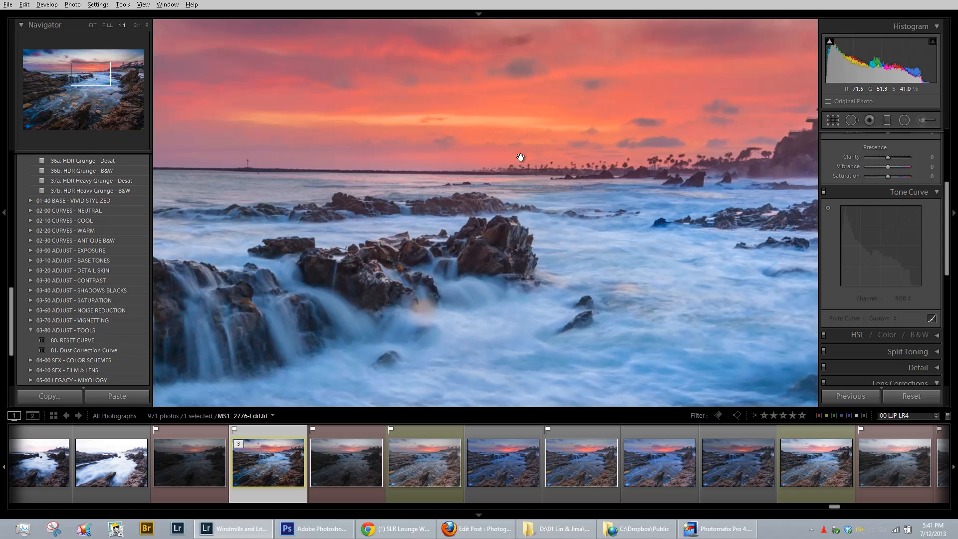
mouse_move(536, 158)
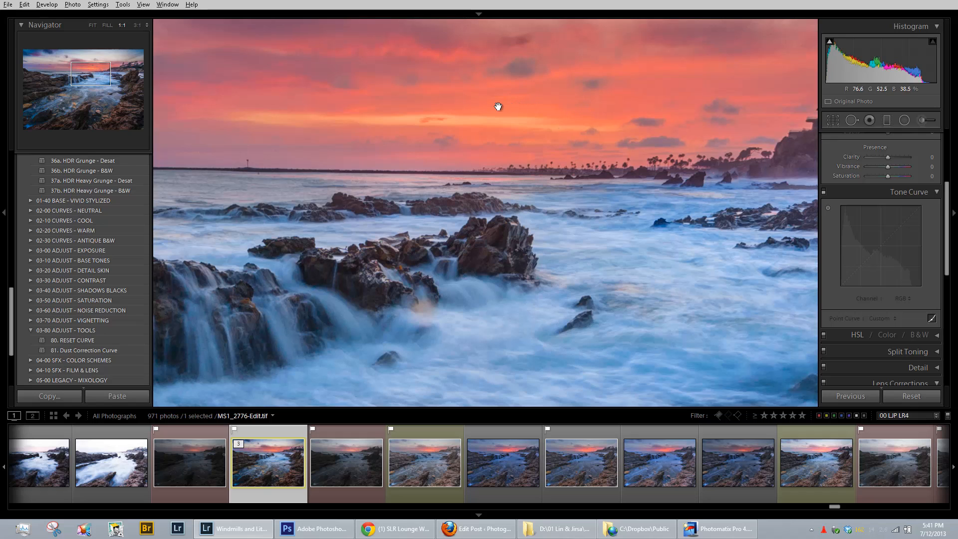
mouse_move(639, 116)
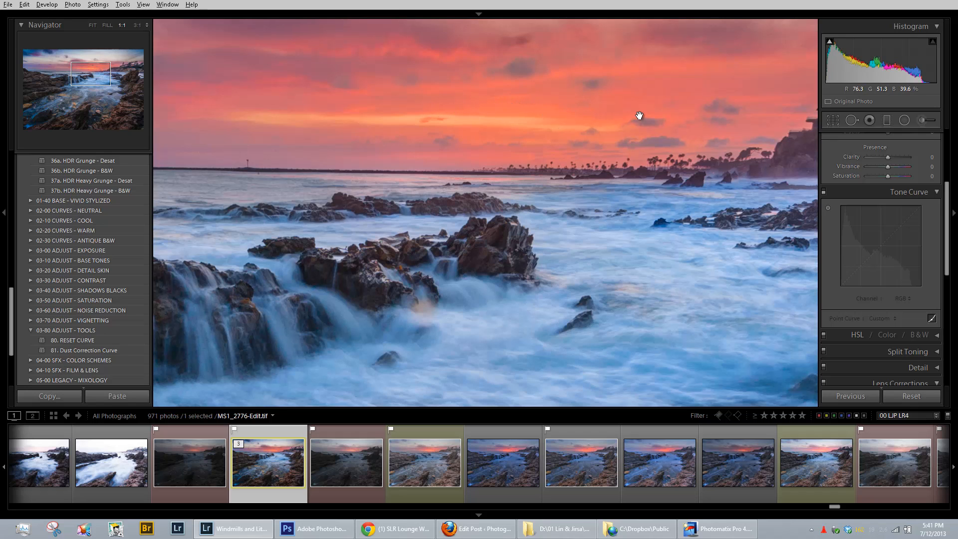
mouse_move(636, 100)
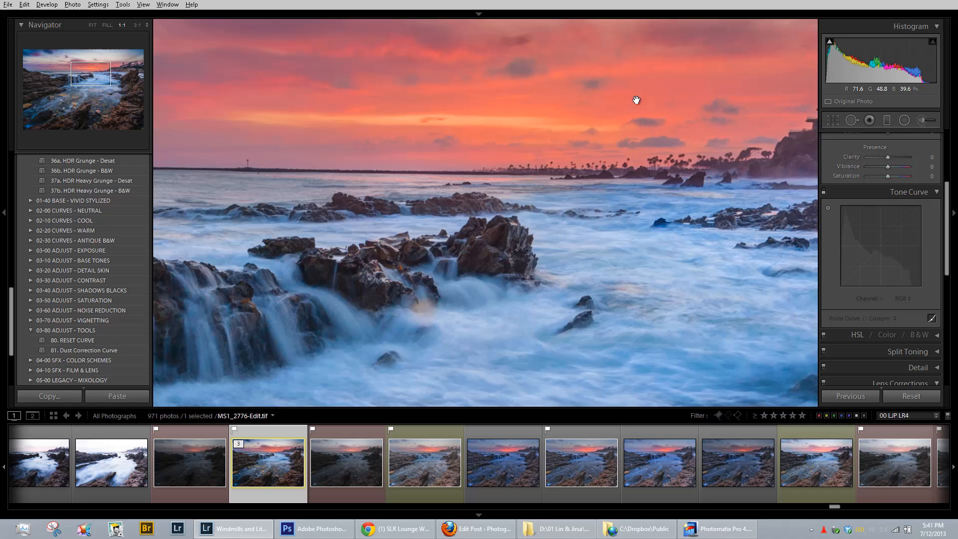
mouse_move(585, 102)
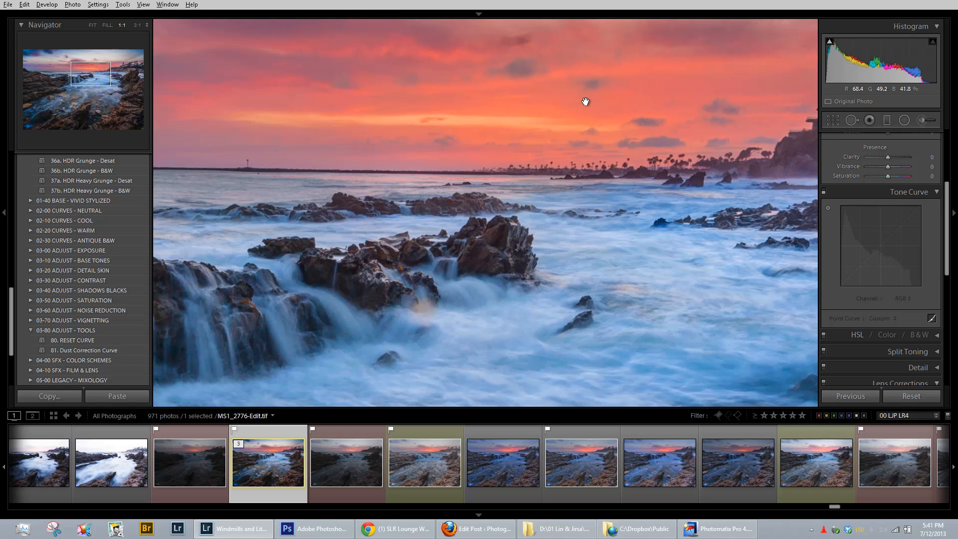
mouse_move(929, 91)
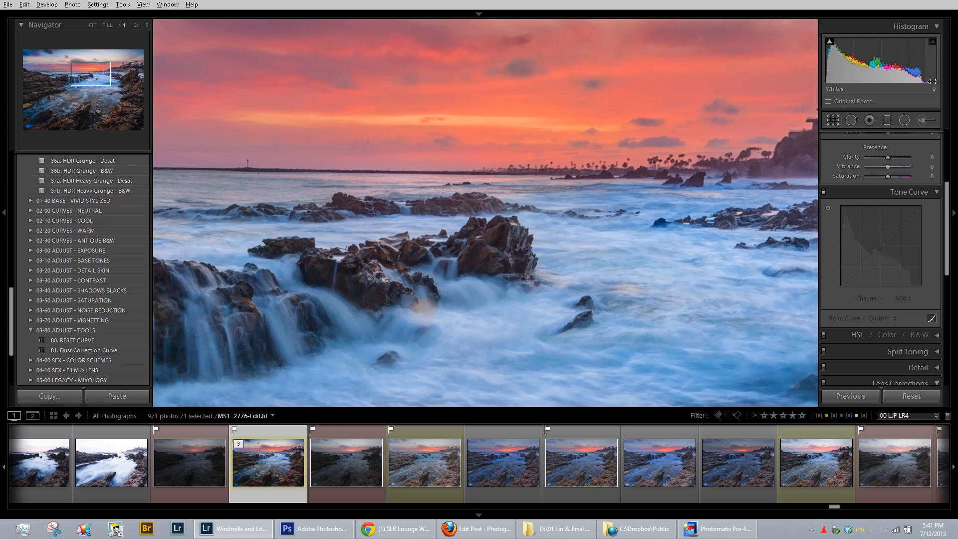
mouse_move(585, 233)
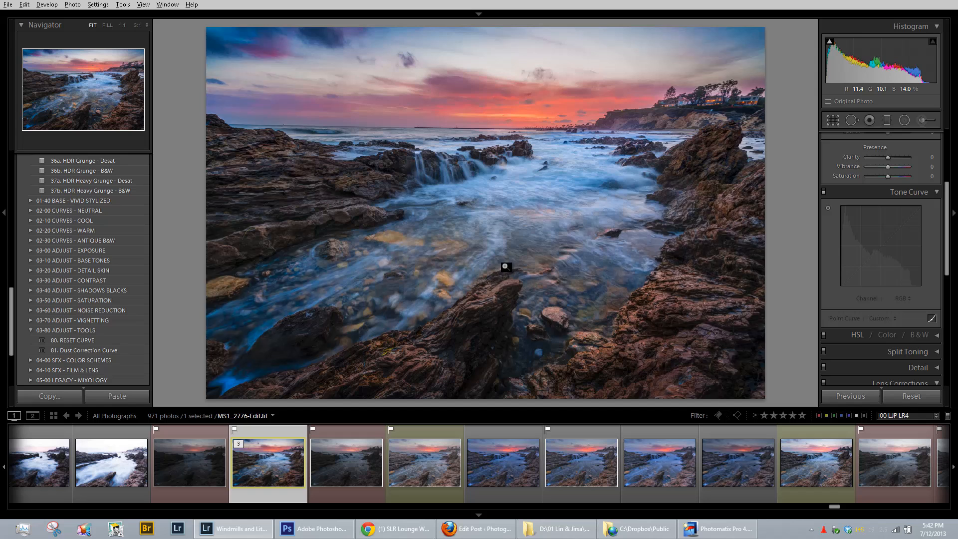
- Select all four bracketed exposures and export them to Photomatix Pro from the context menu
left_click(190, 461)
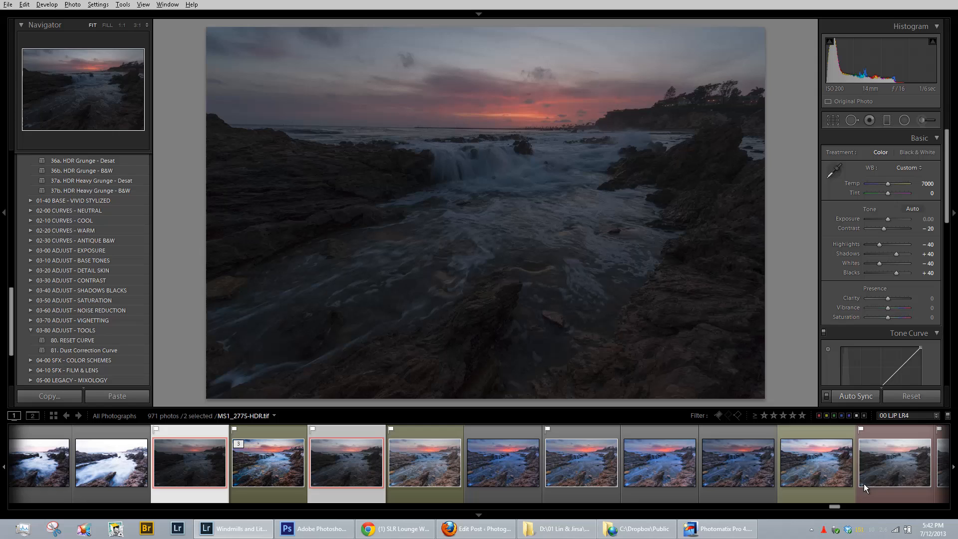
left_click(896, 461)
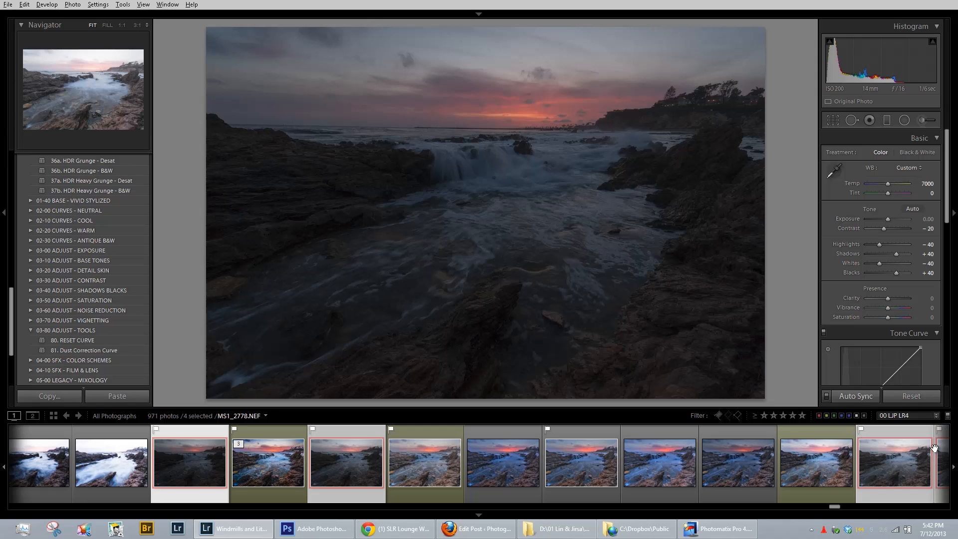
right_click(345, 461)
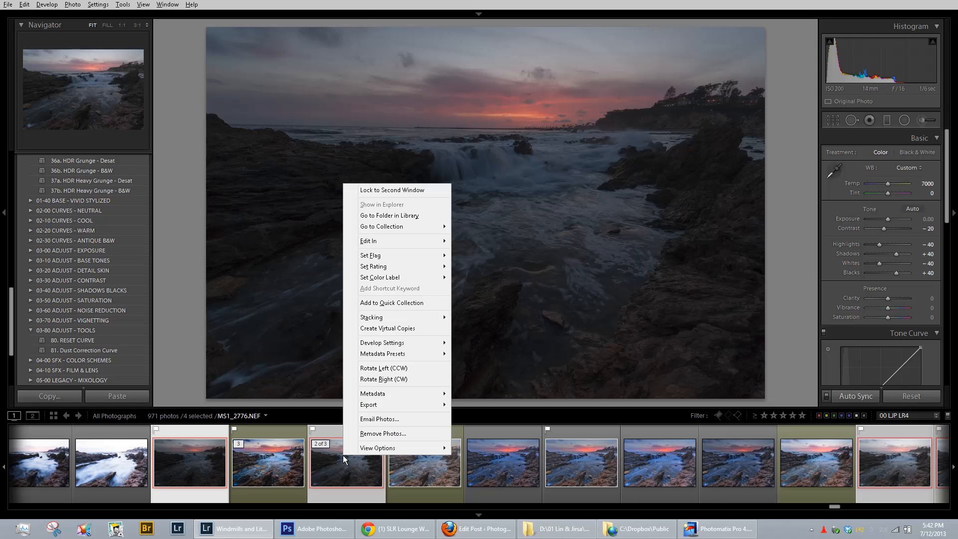
mouse_move(369, 404)
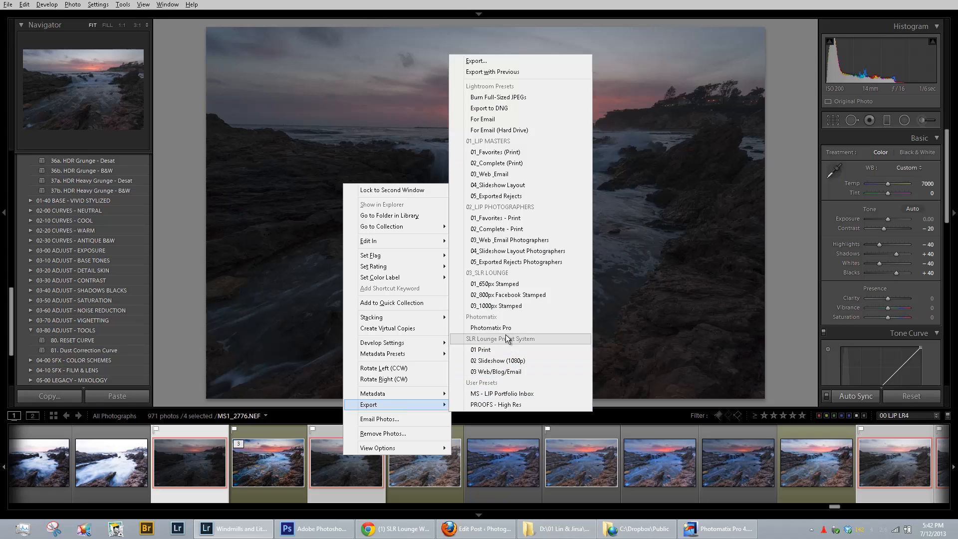
left_click(492, 328)
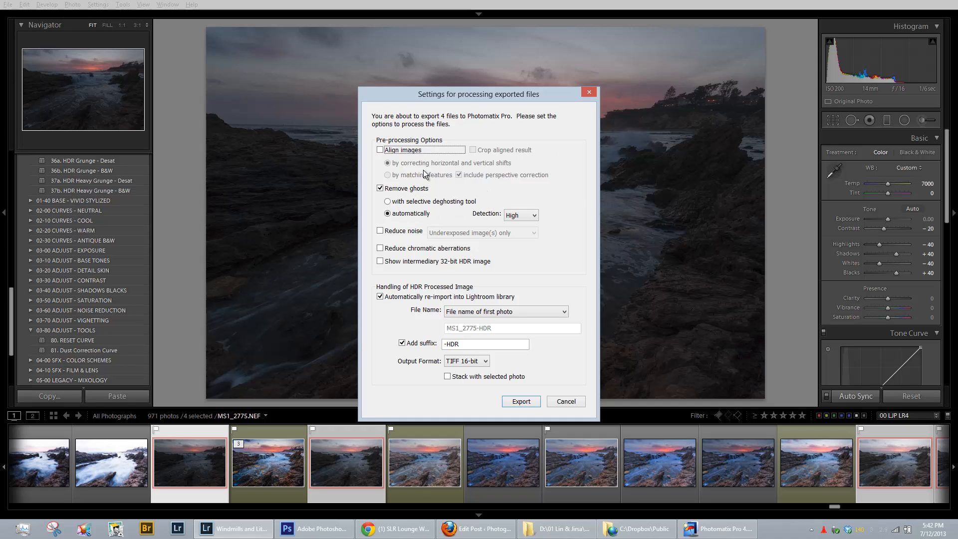
- Export with ghost removal, 16-bit TIFF and re-import kept, starting the Photomatix Pro merge
left_click_drag(478, 94, 668, 96)
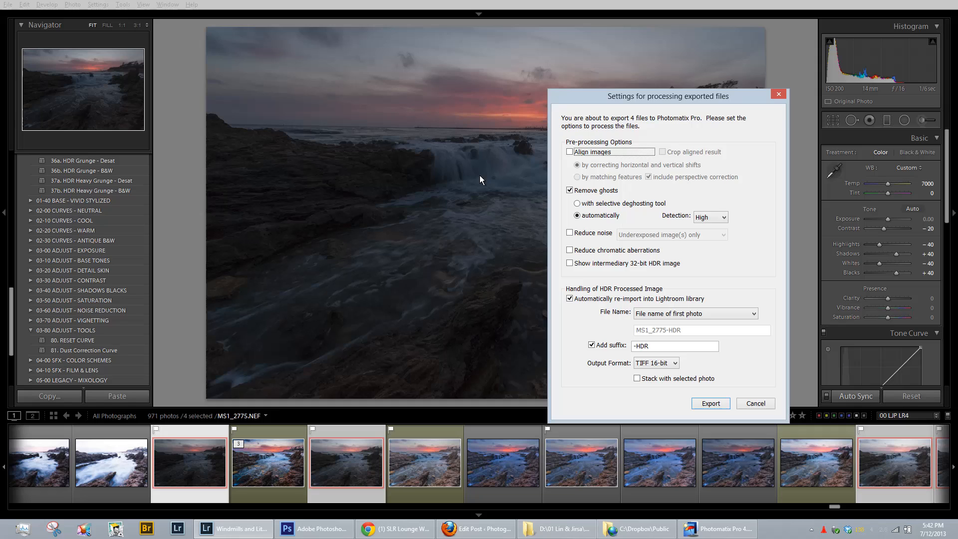
mouse_move(451, 188)
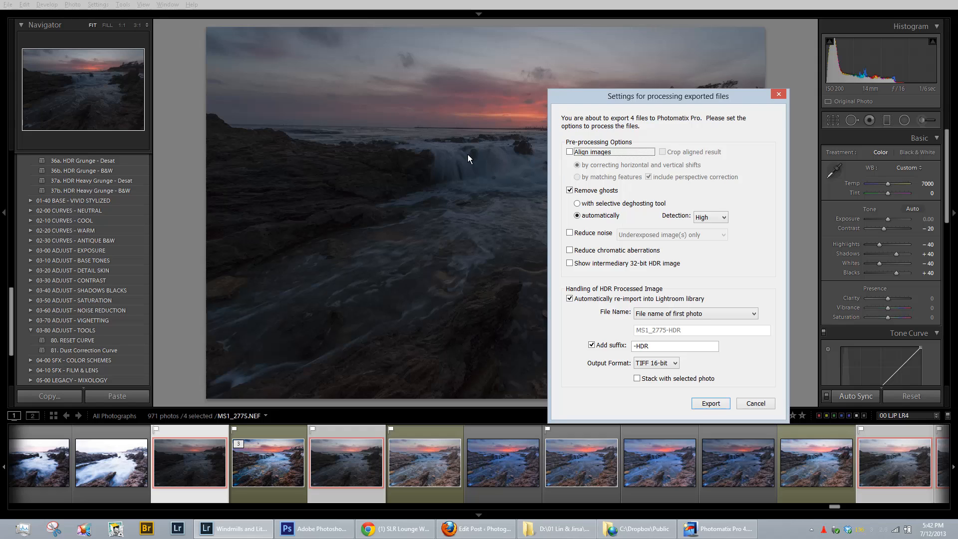
mouse_move(476, 173)
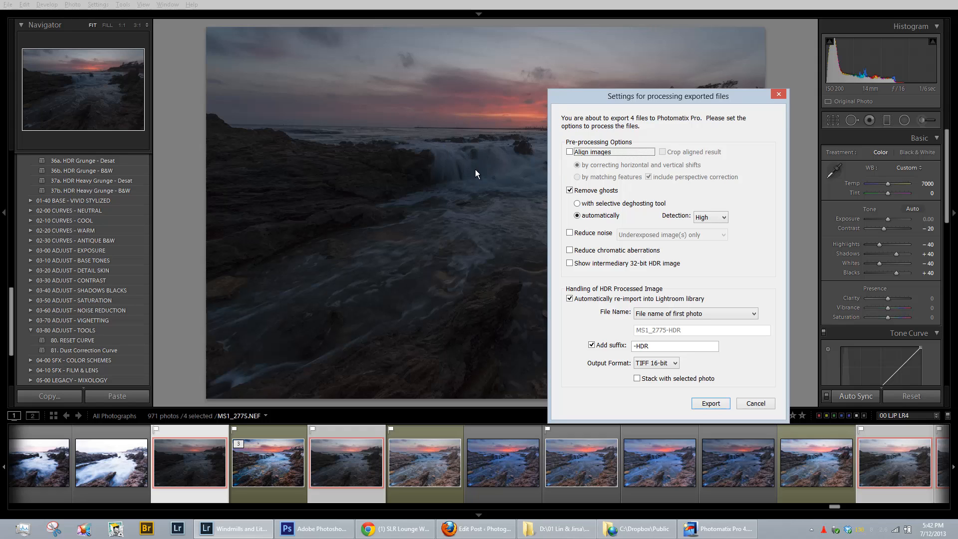
mouse_move(468, 184)
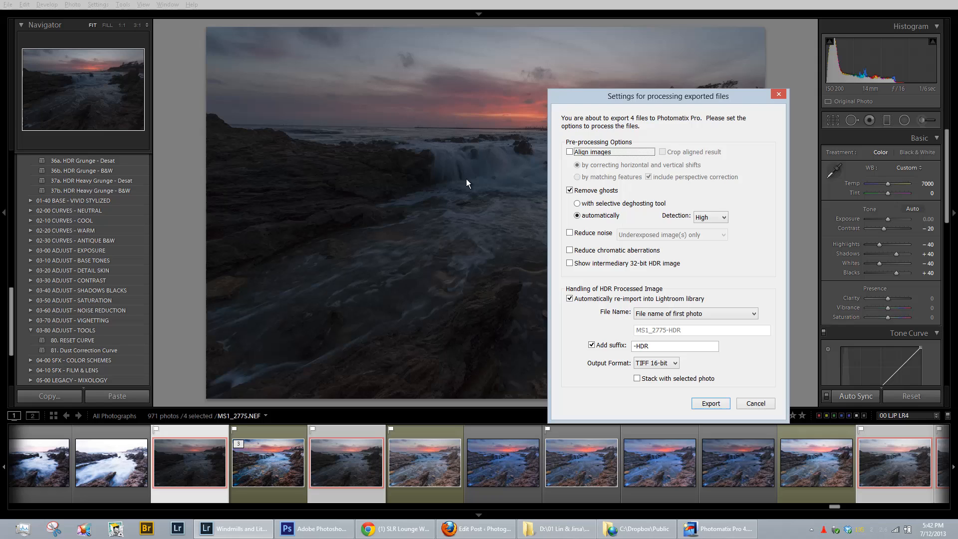
mouse_move(455, 171)
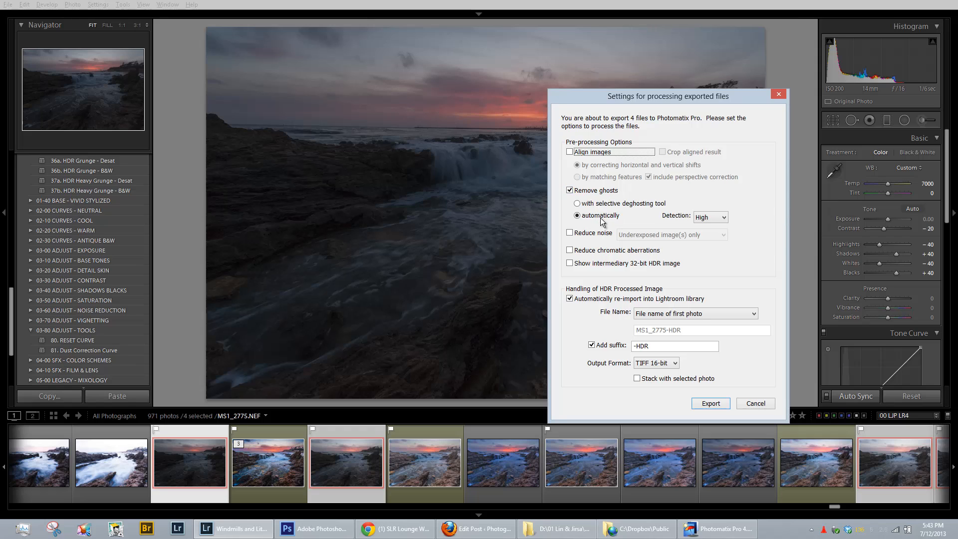
mouse_move(709, 224)
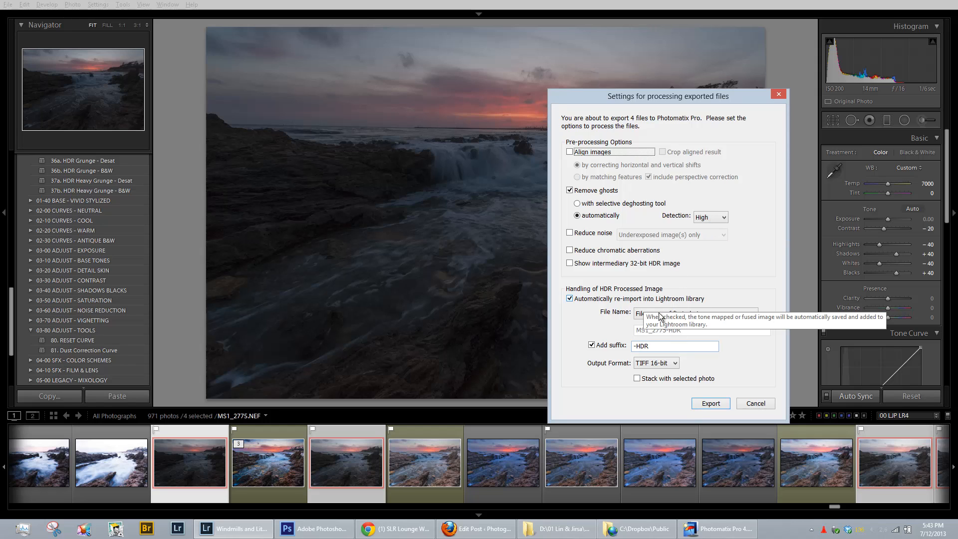
left_click(710, 403)
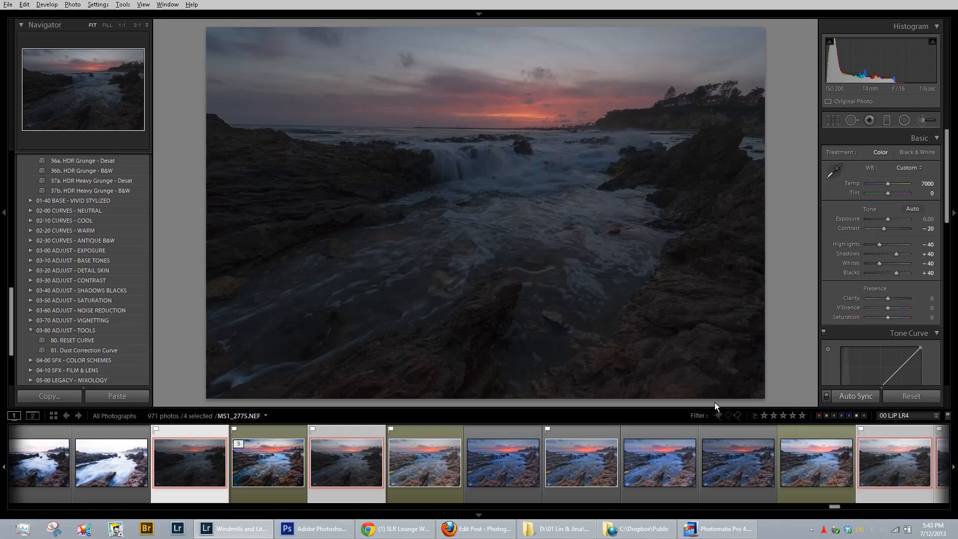
mouse_move(541, 265)
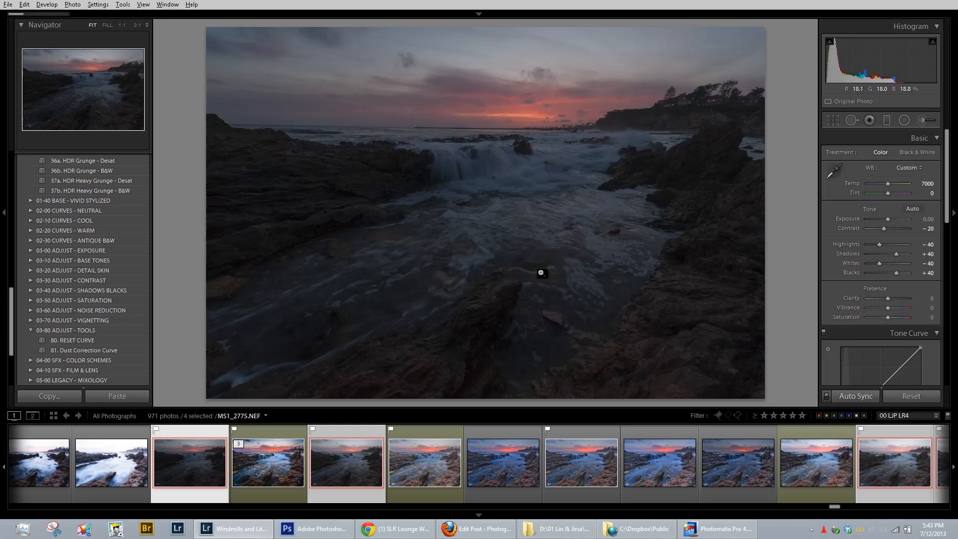
left_click(690, 529)
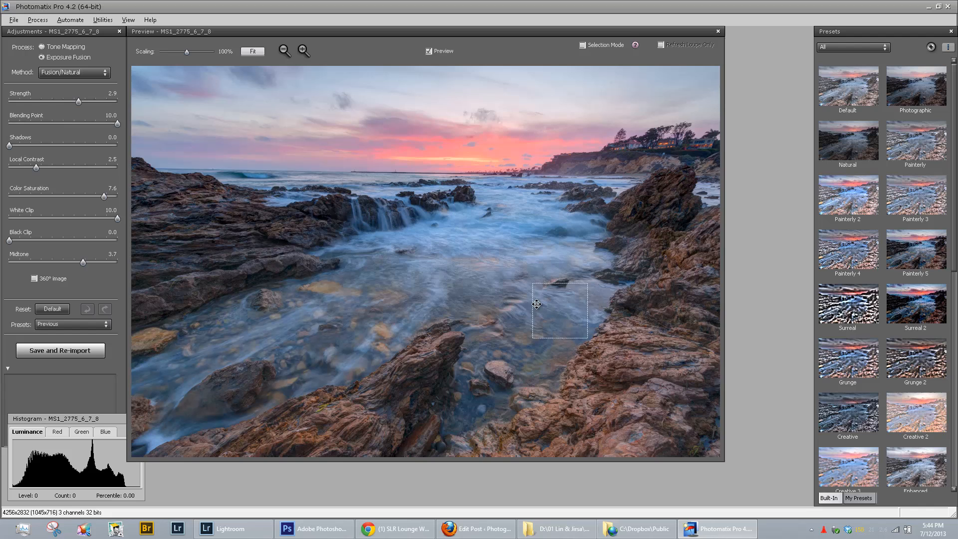
- Move the loupe over the cascading water, pink sky, headland horizon, cove and rocks
left_click_drag(559, 309, 428, 217)
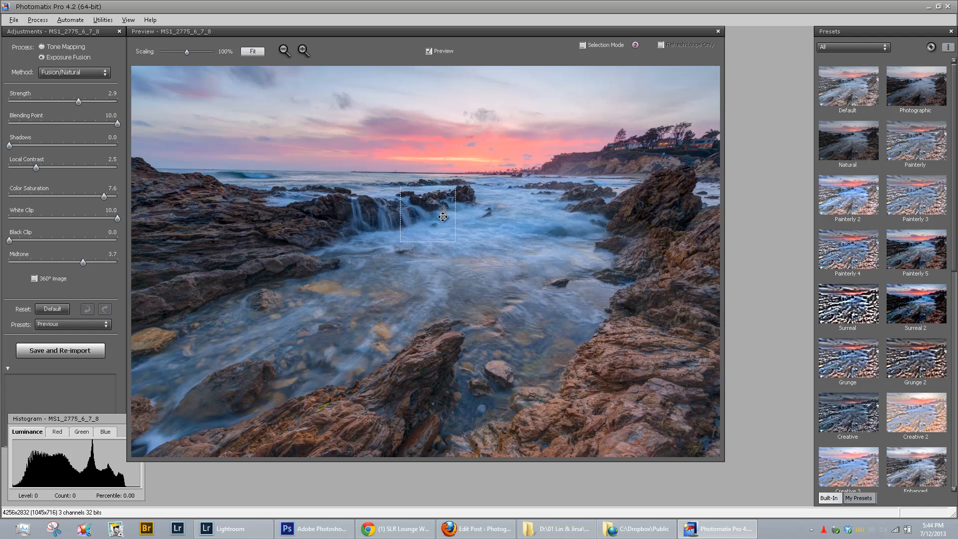
left_click_drag(441, 217, 502, 176)
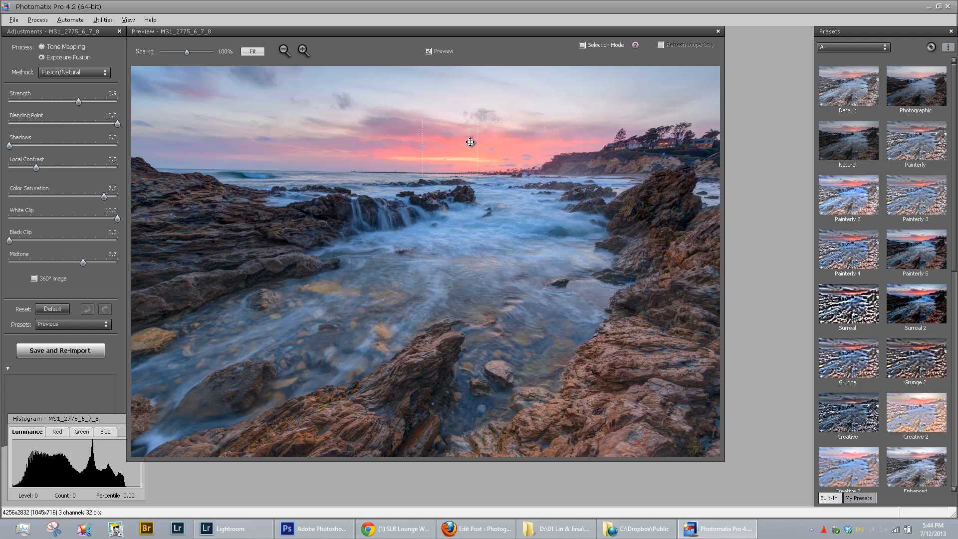
left_click_drag(470, 142, 563, 174)
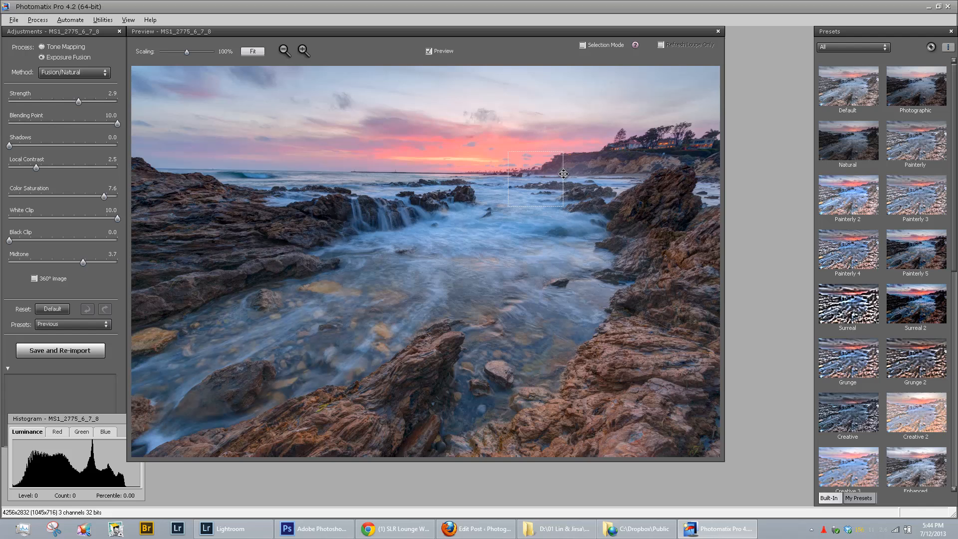
left_click_drag(562, 174, 635, 283)
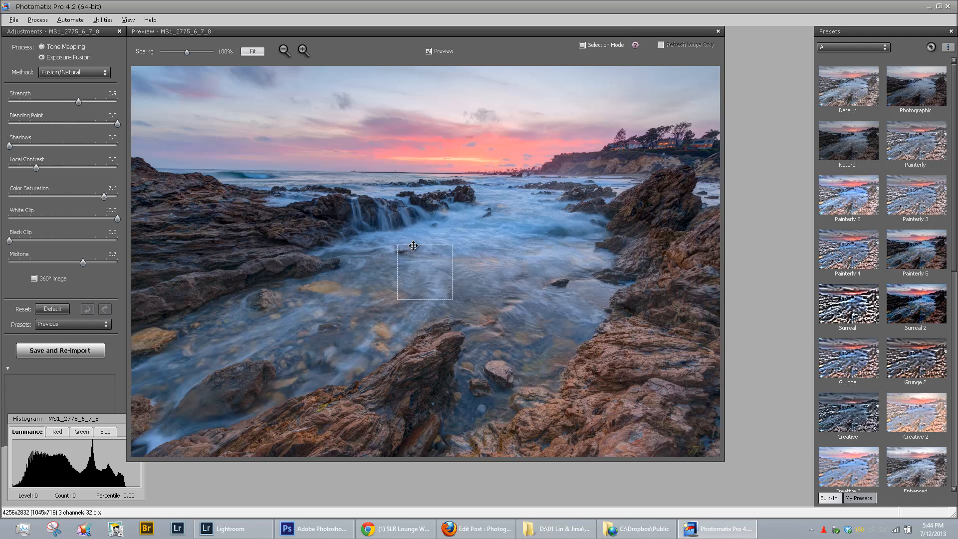
left_click_drag(415, 245, 571, 171)
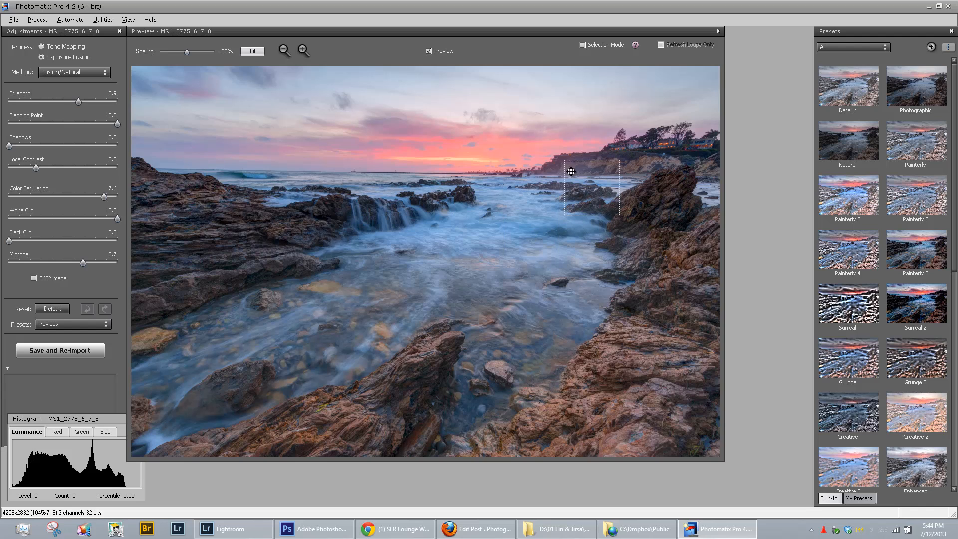
left_click_drag(571, 172, 450, 132)
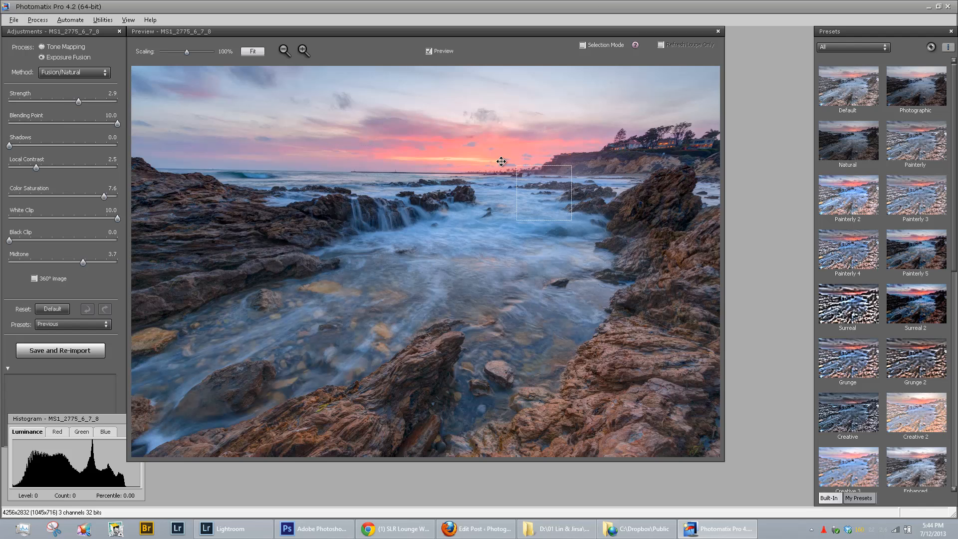
- Inspect the brightest sunset glow for clipping, then the clouds and right-hand rocky outcrops
left_click_drag(544, 193, 452, 156)
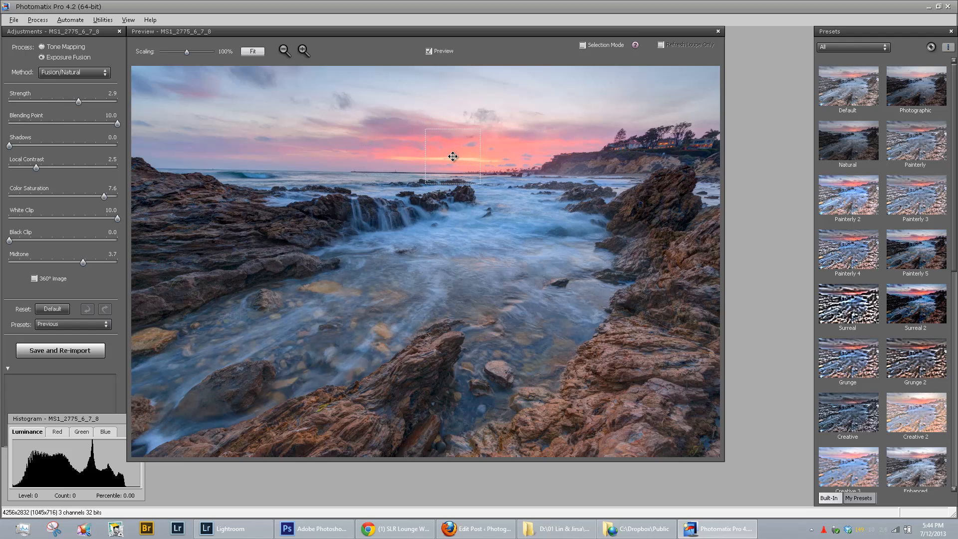
left_click_drag(454, 156, 484, 161)
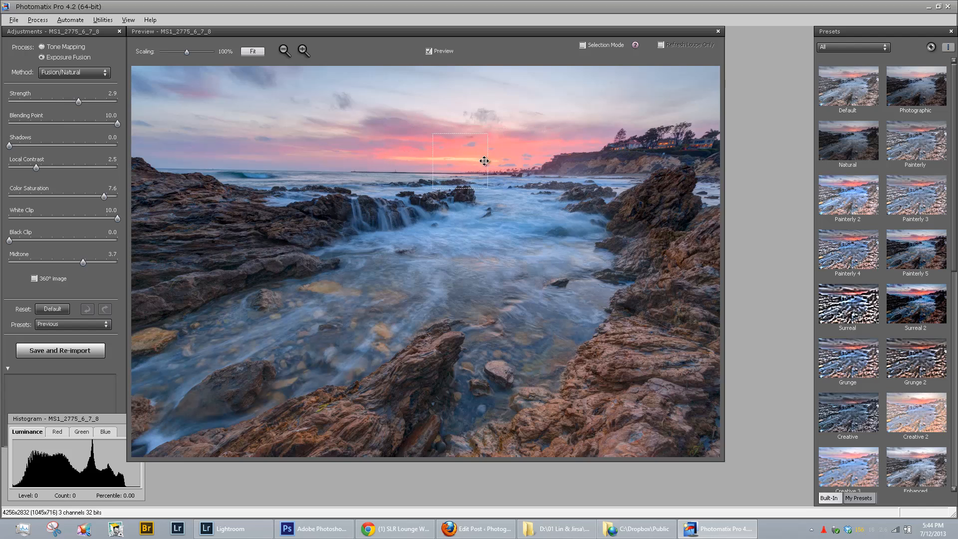
left_click_drag(485, 160, 524, 154)
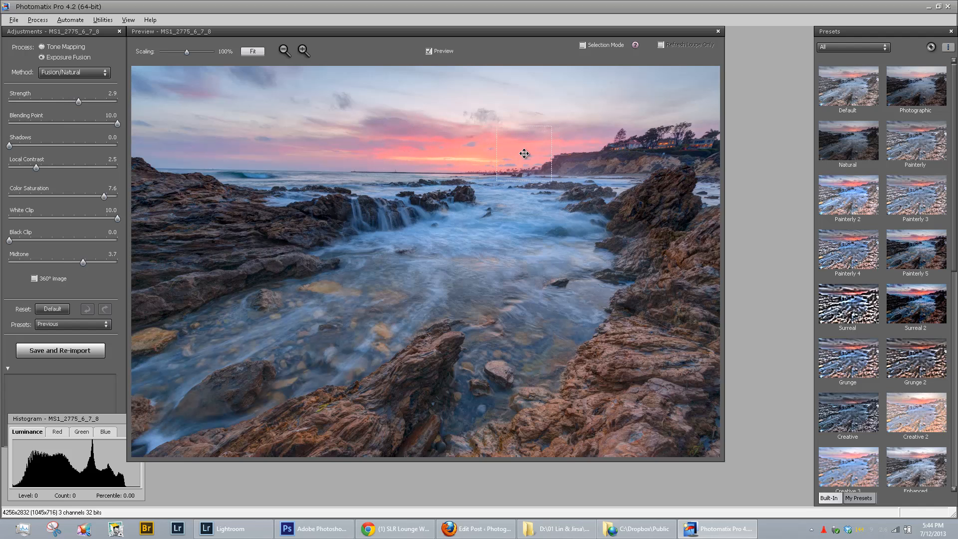
left_click_drag(524, 154, 298, 142)
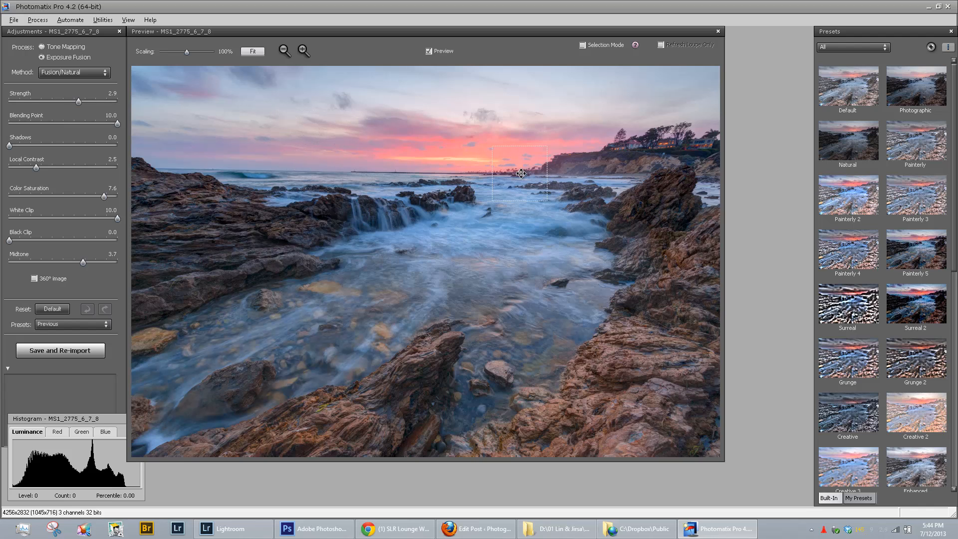
left_click_drag(521, 172, 636, 209)
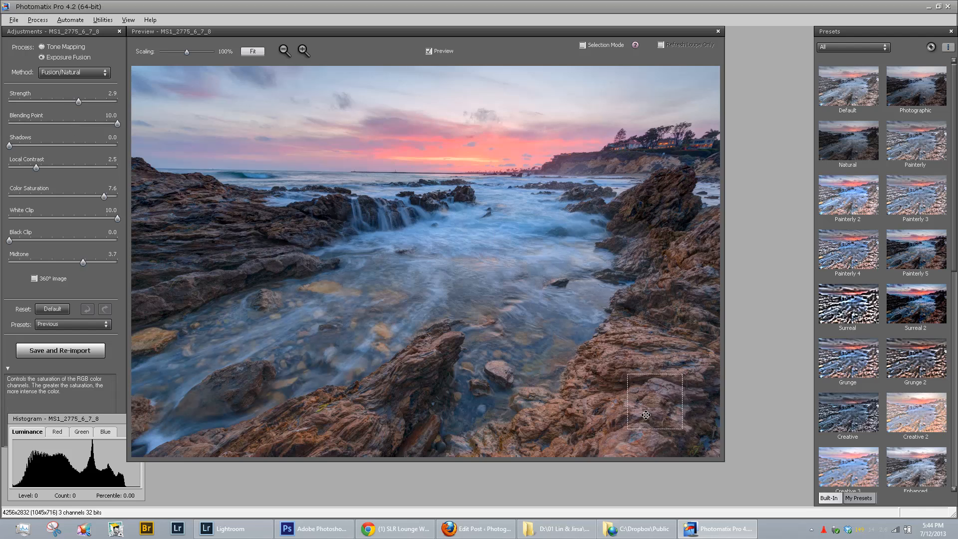
left_click_drag(647, 415, 629, 284)
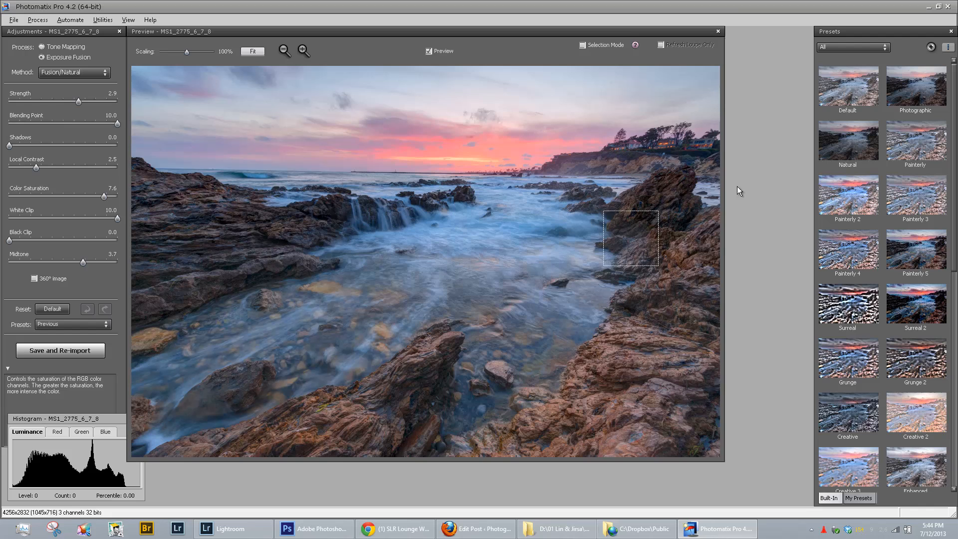
mouse_move(845, 146)
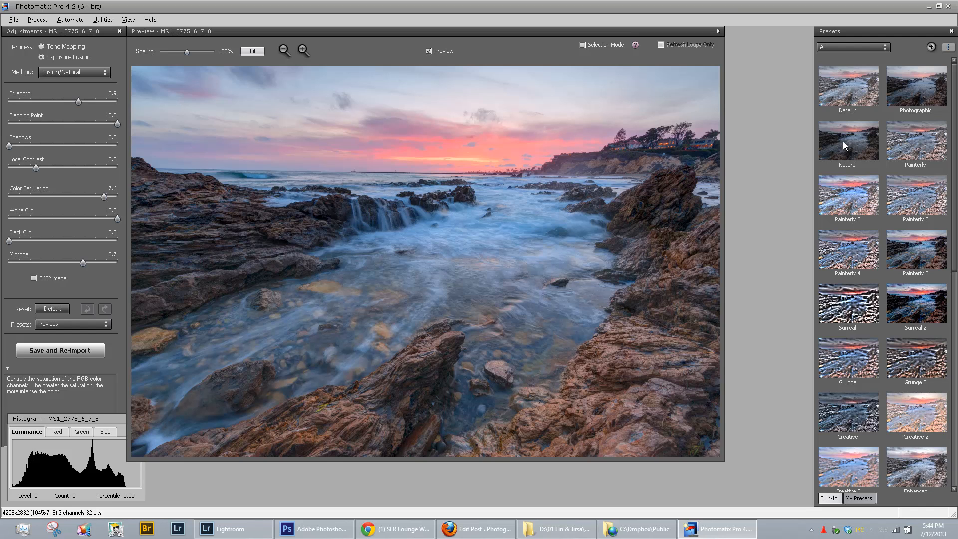
left_click(848, 140)
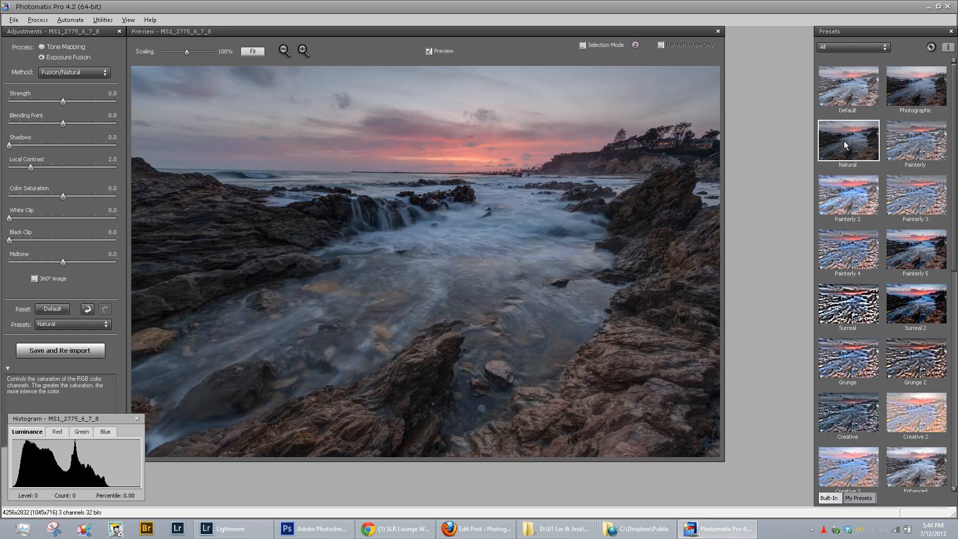
left_click_drag(463, 142, 516, 196)
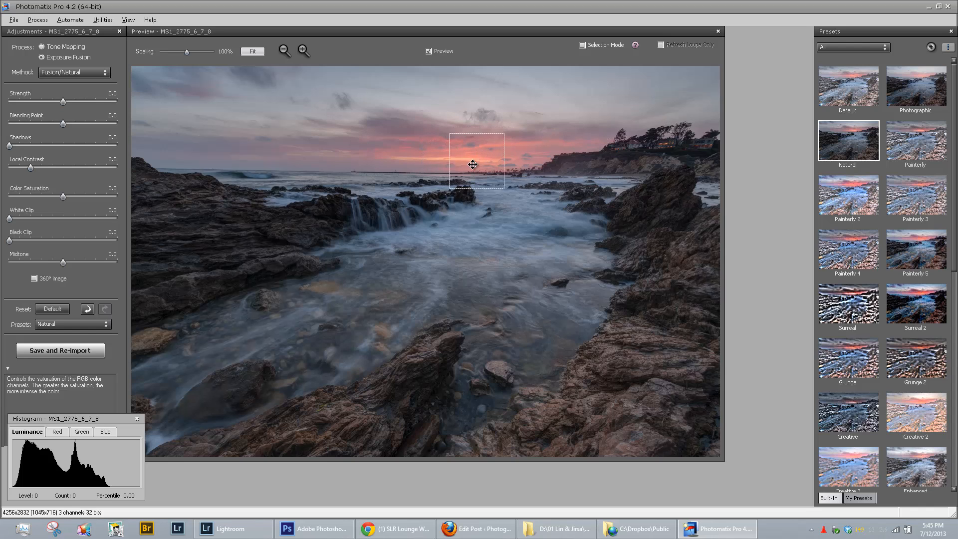
left_click_drag(472, 164, 606, 306)
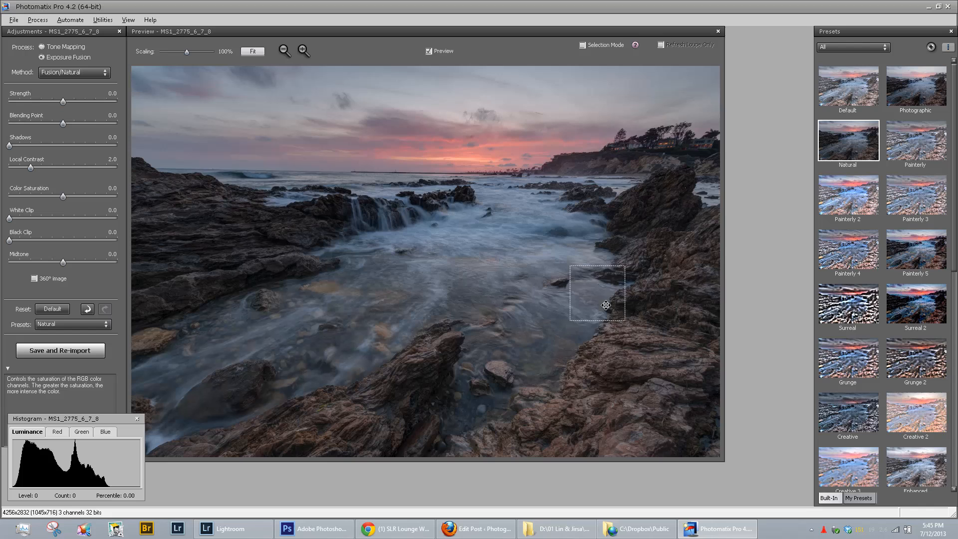
left_click_drag(606, 305, 466, 160)
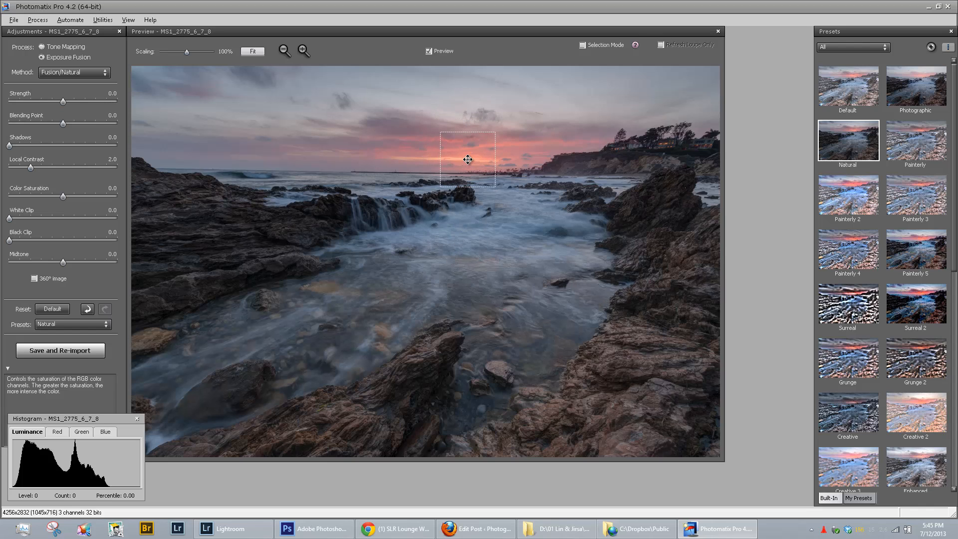
left_click_drag(468, 160, 446, 164)
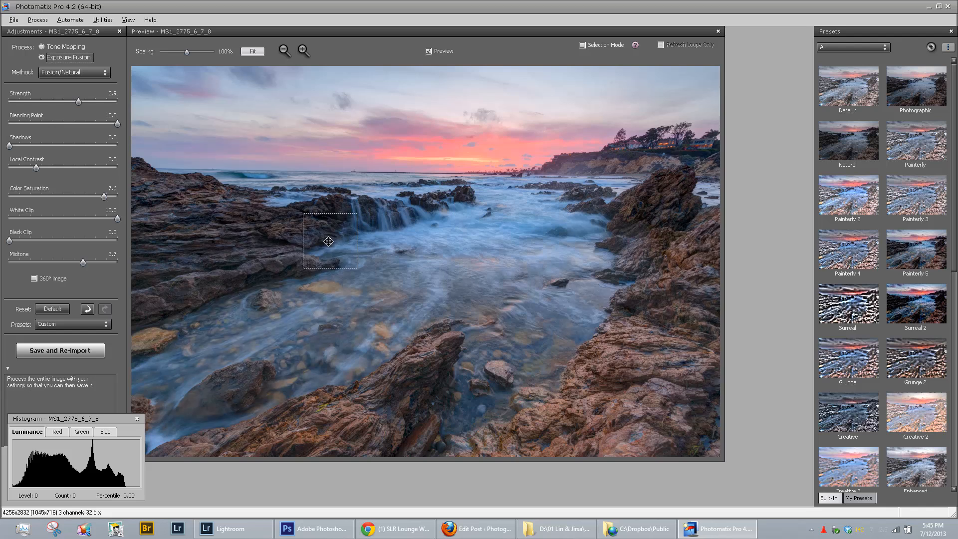
left_click_drag(329, 241, 692, 351)
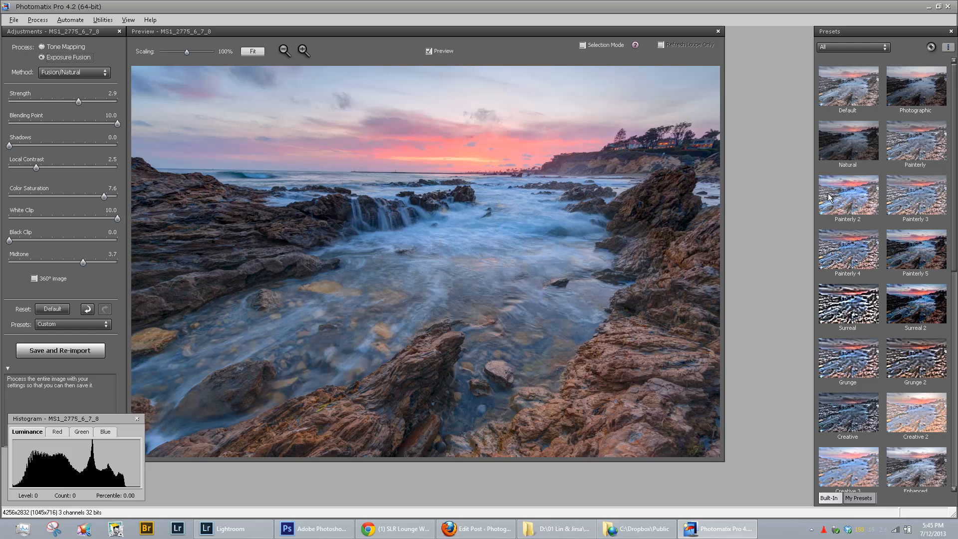
left_click(848, 139)
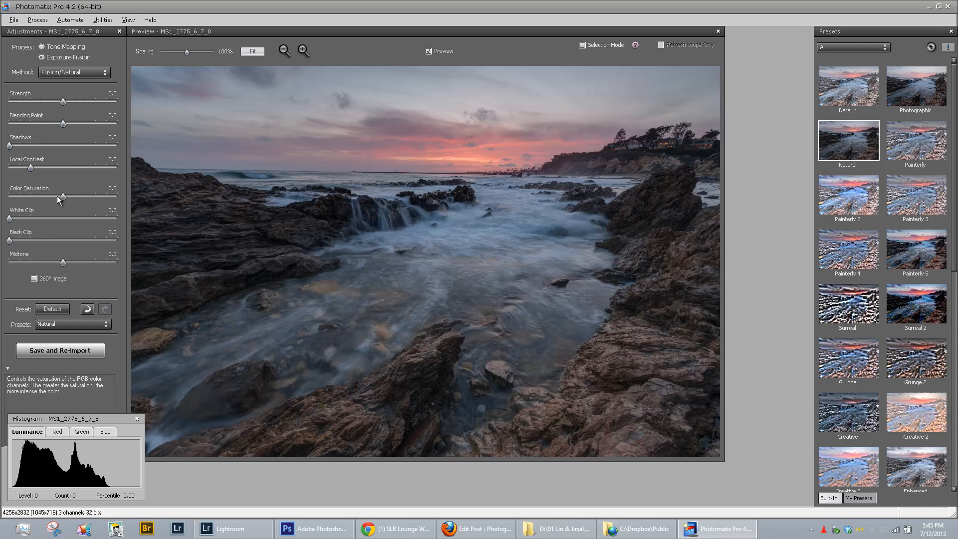
- Raise Color Saturation to 8.8, check the sky with the loupe, and boost local contrast slightly
left_click_drag(58, 197, 116, 198)
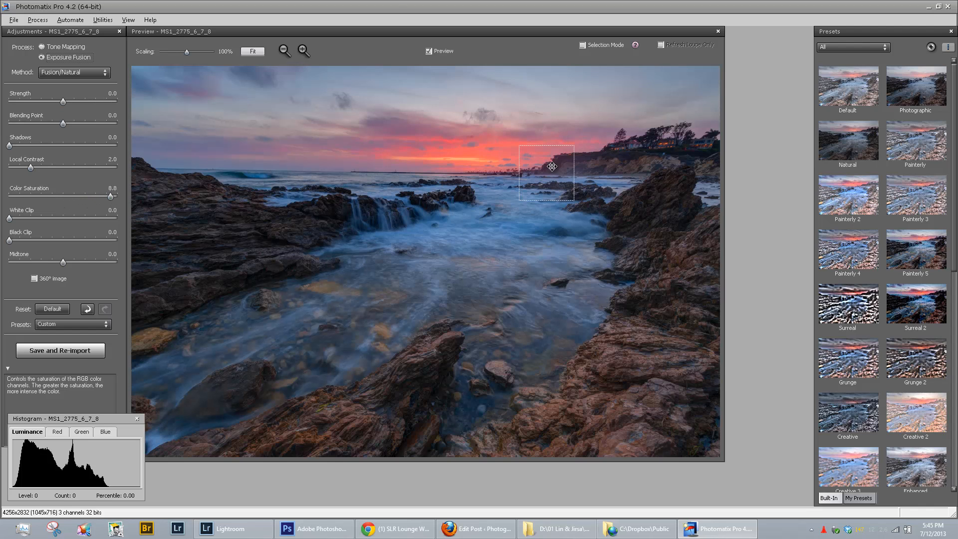
left_click_drag(551, 168, 461, 158)
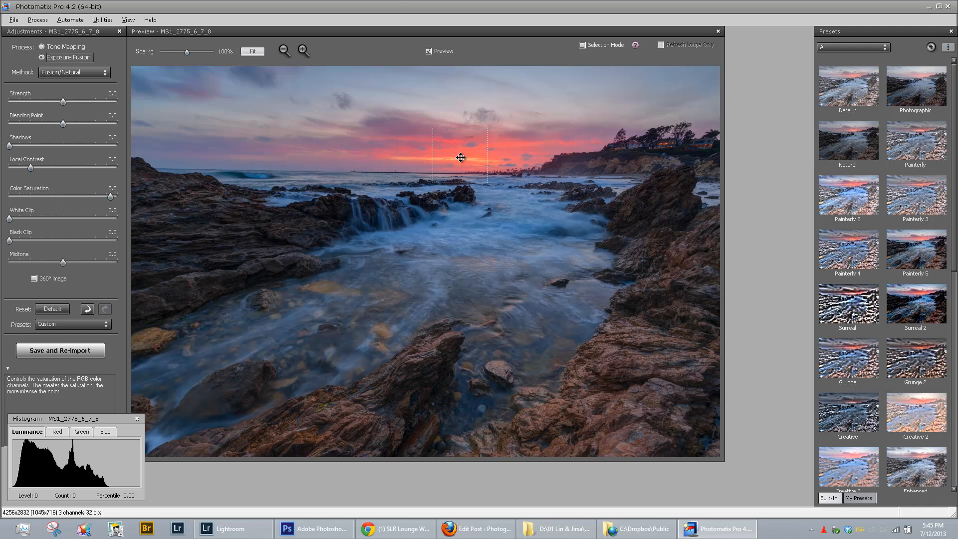
left_click_drag(461, 157, 449, 150)
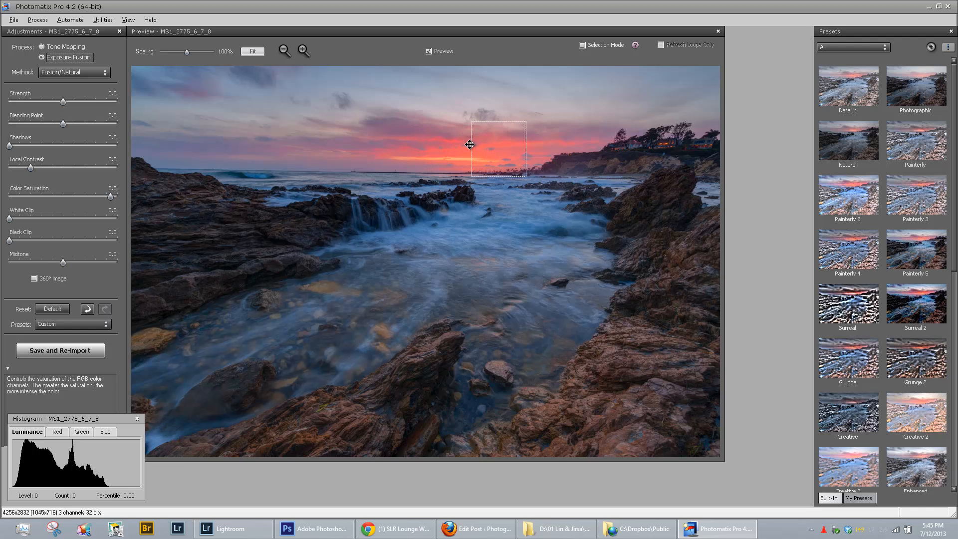
left_click_drag(502, 146, 467, 153)
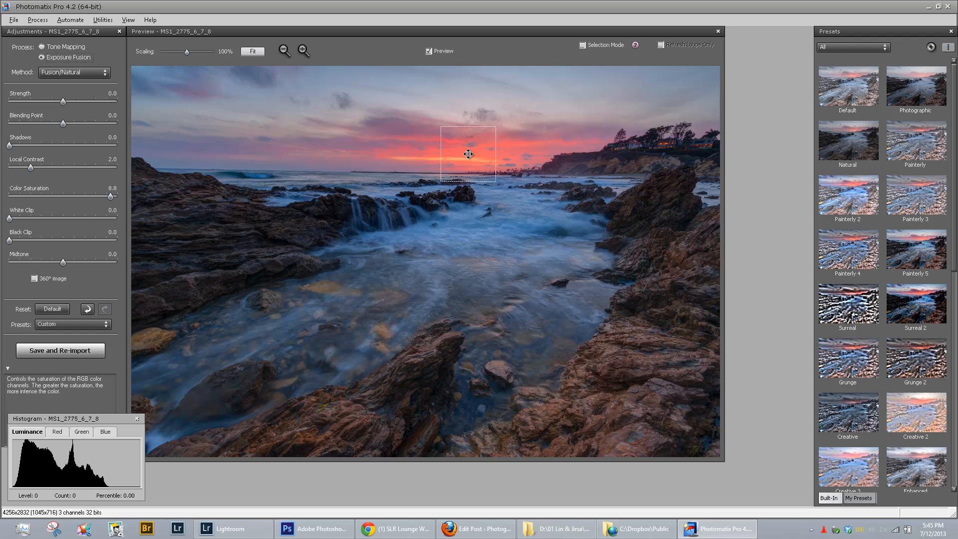
left_click_drag(468, 154, 496, 214)
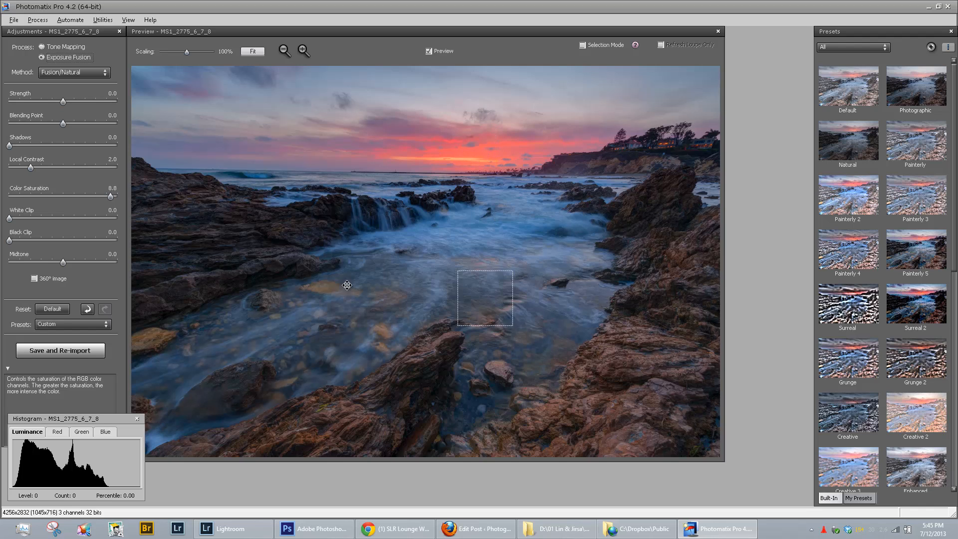
left_click_drag(485, 298, 562, 236)
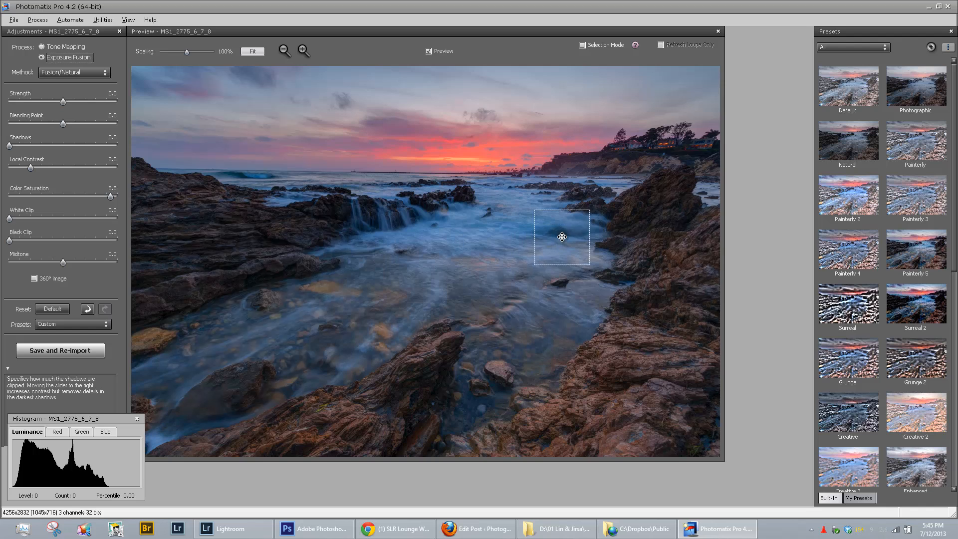
left_click_drag(562, 238, 203, 245)
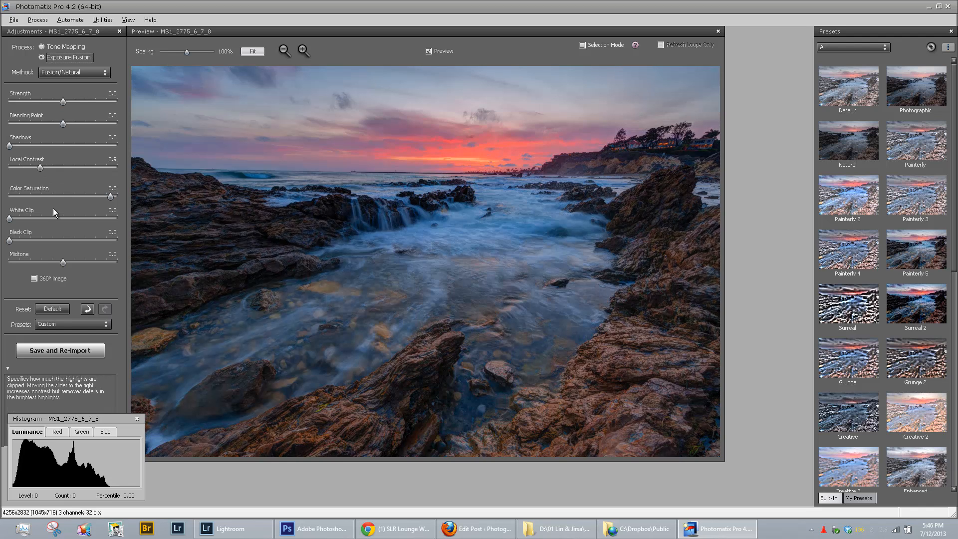
- Set Midtone to 6.2 and Black Clip to 2.7 on the fusion blend
left_click_drag(64, 262, 97, 262)
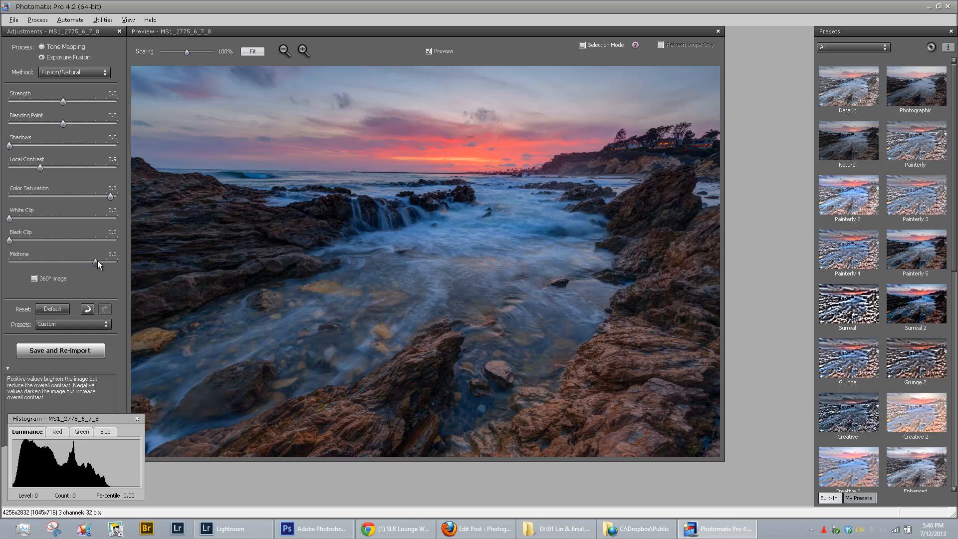
left_click_drag(95, 262, 110, 261)
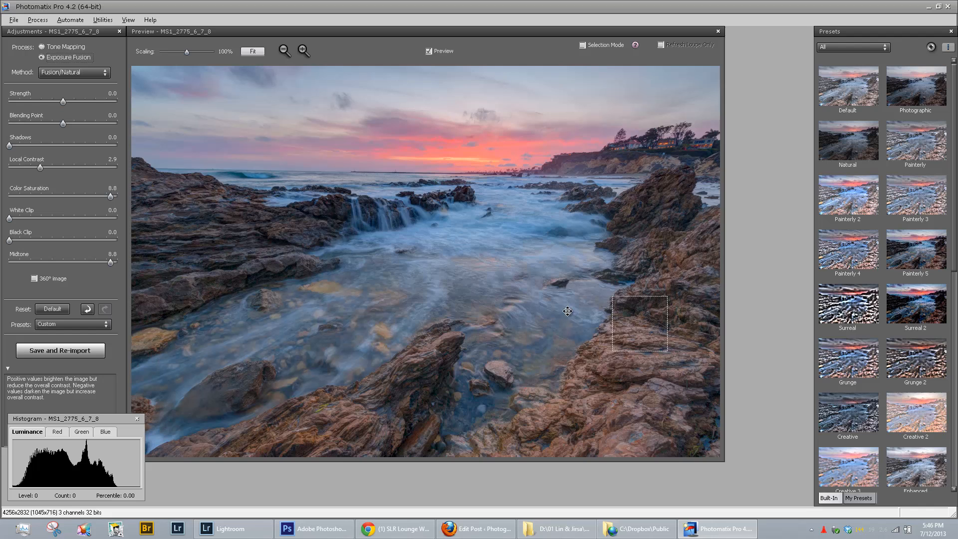
left_click_drag(118, 261, 100, 261)
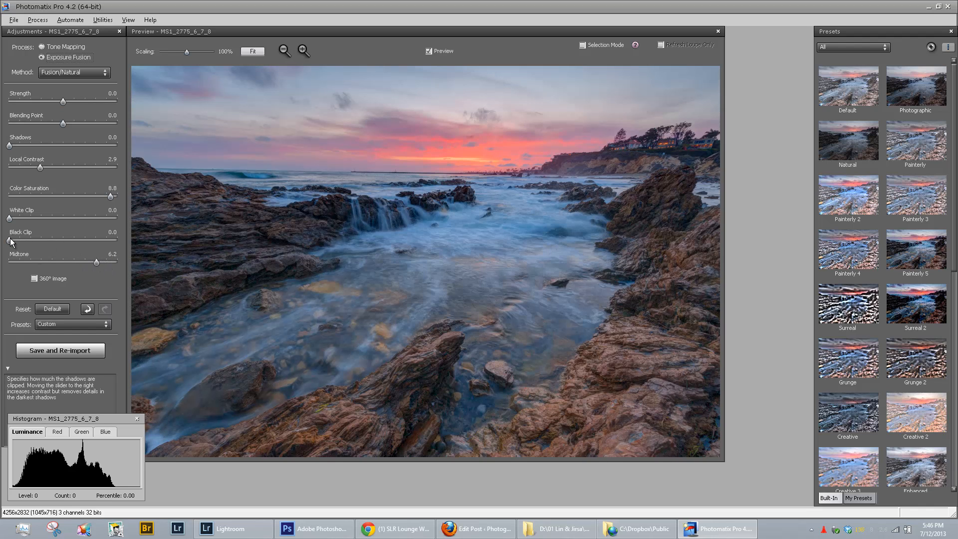
left_click_drag(9, 243, 39, 242)
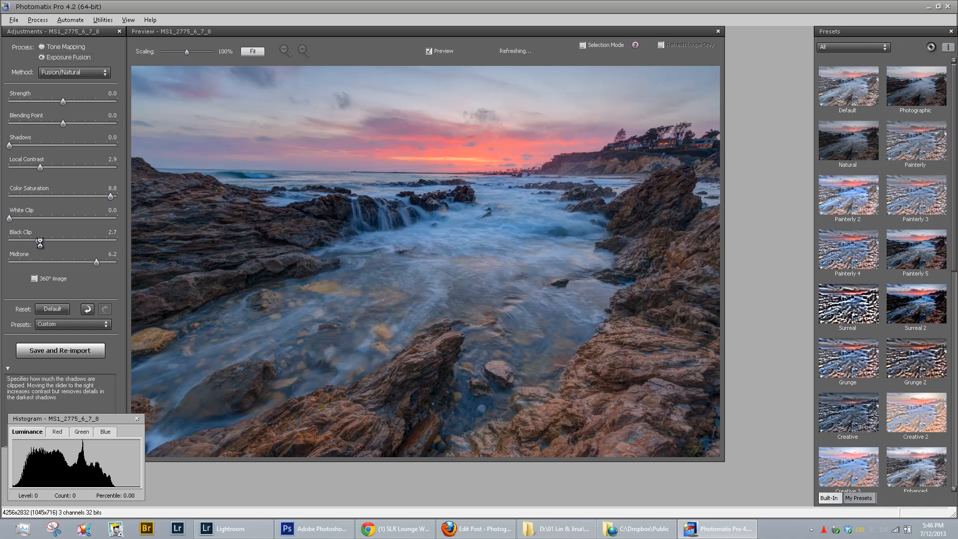
- Cancel out of Photomatix and acknowledge Lightroom's cancelled-export error with OK
left_click_drag(599, 271, 664, 315)
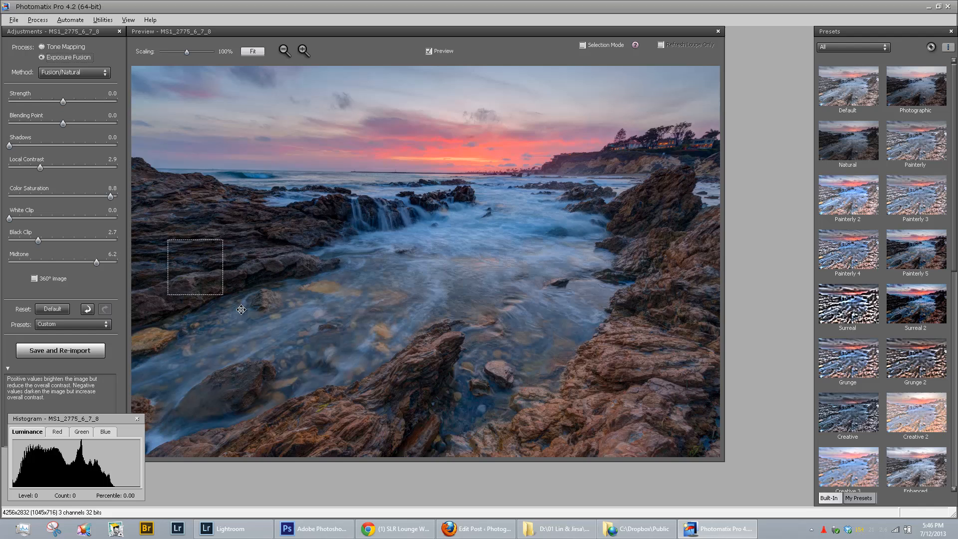
left_click_drag(195, 268, 472, 224)
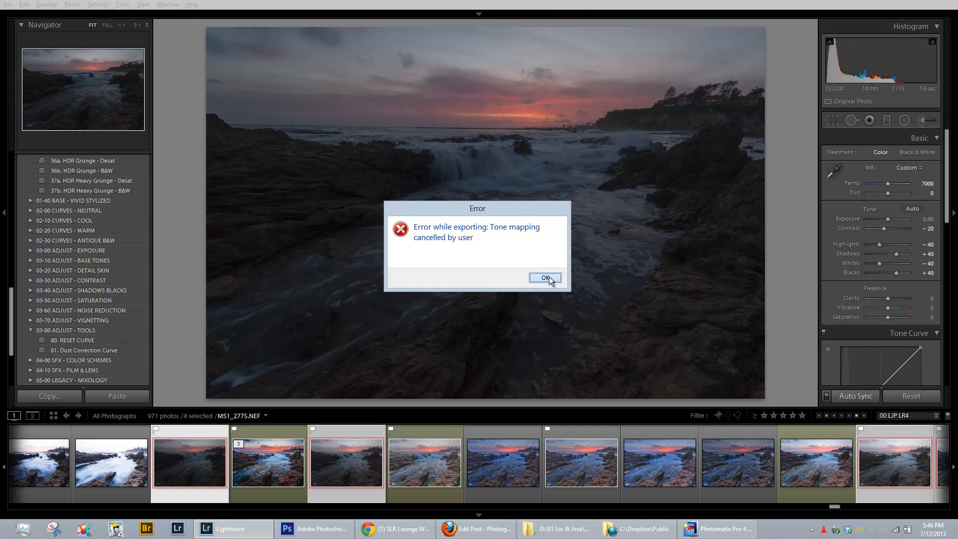
left_click(543, 278)
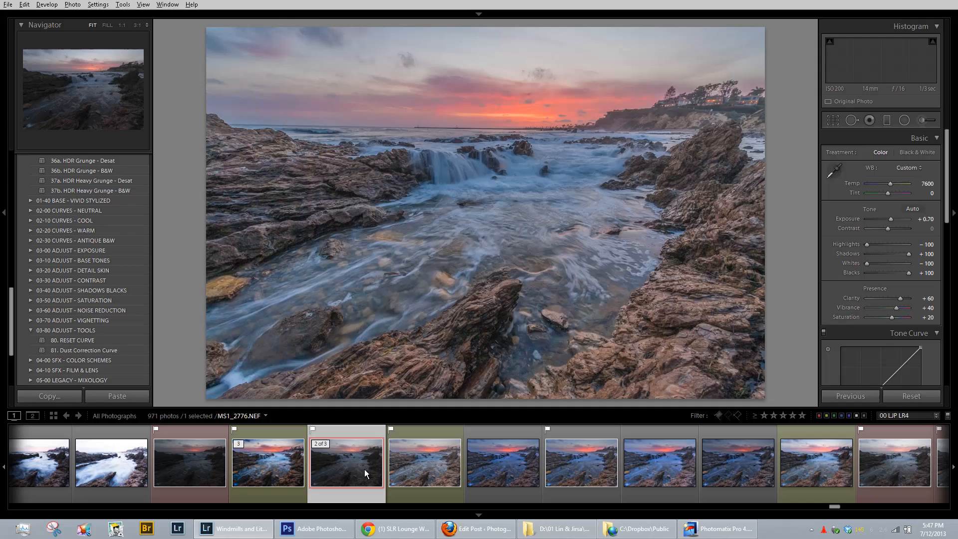
- View the virtual copy and HDR JPEG, settle on MS1_2776-Edit.tif and scroll to Lens Corrections
left_click(424, 460)
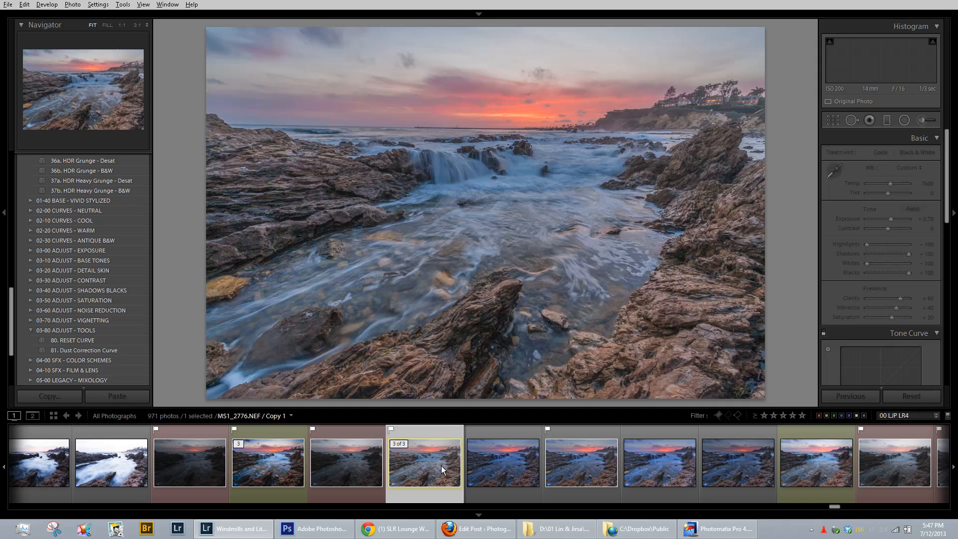
left_click(738, 461)
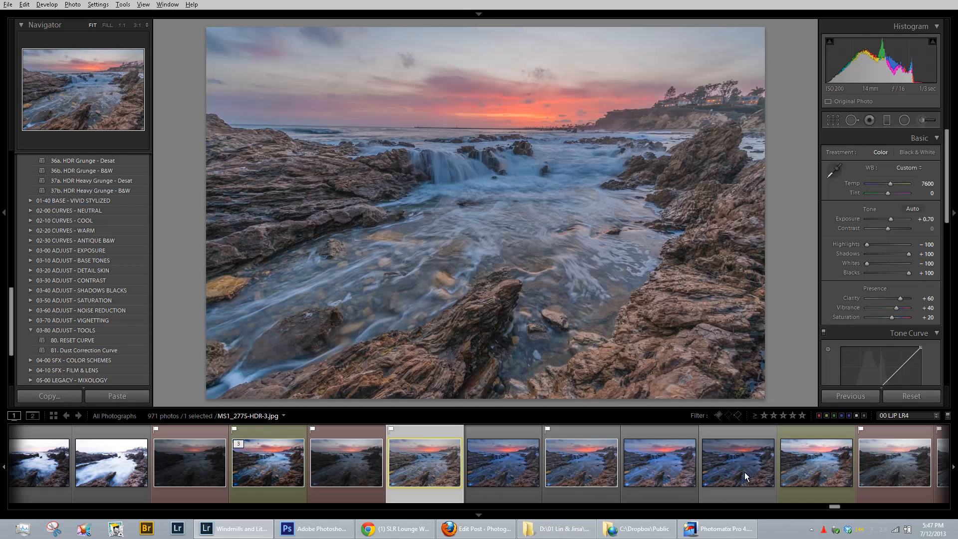
left_click(815, 461)
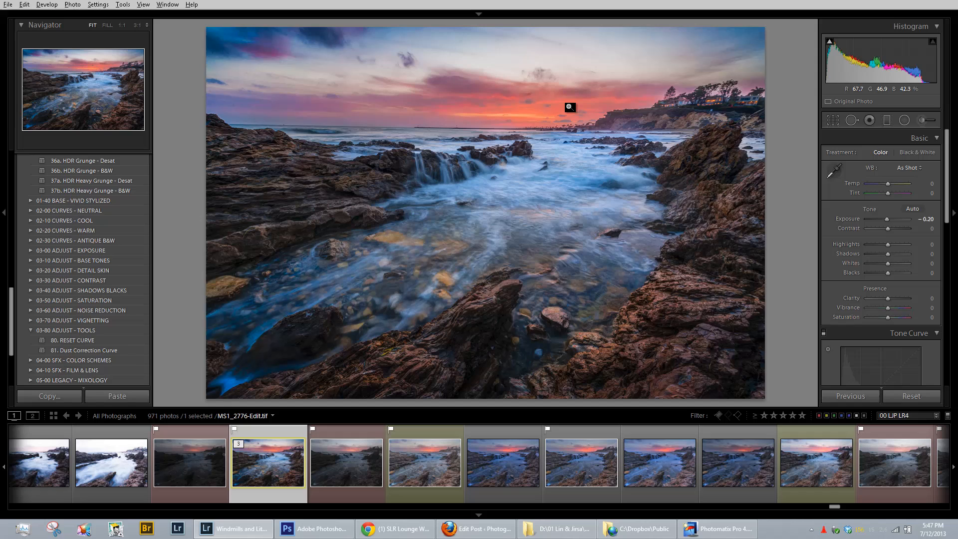
mouse_move(662, 281)
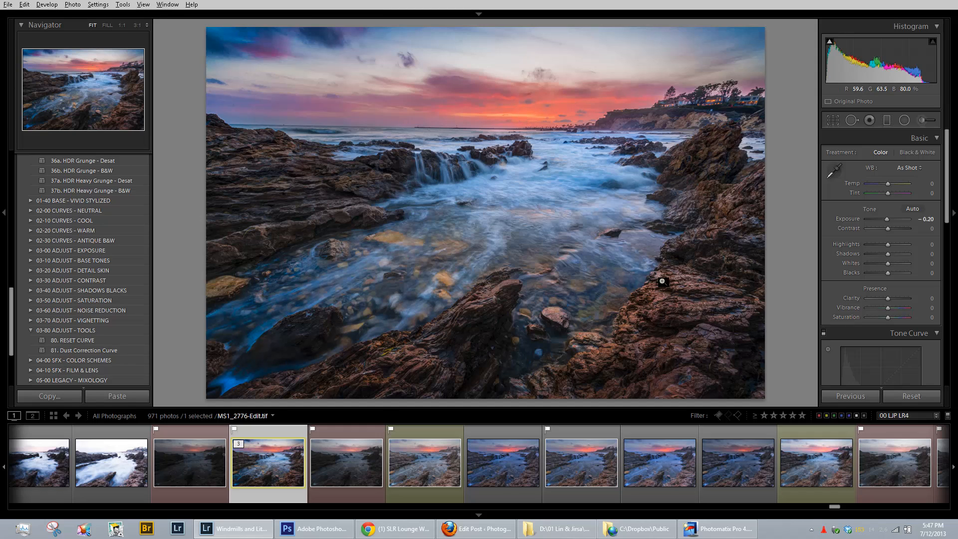
mouse_move(807, 377)
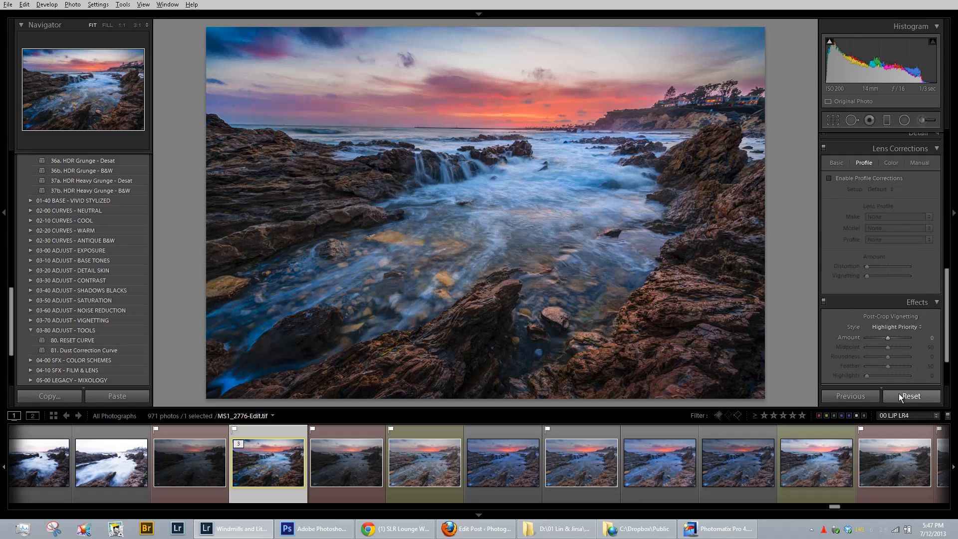
left_click(911, 396)
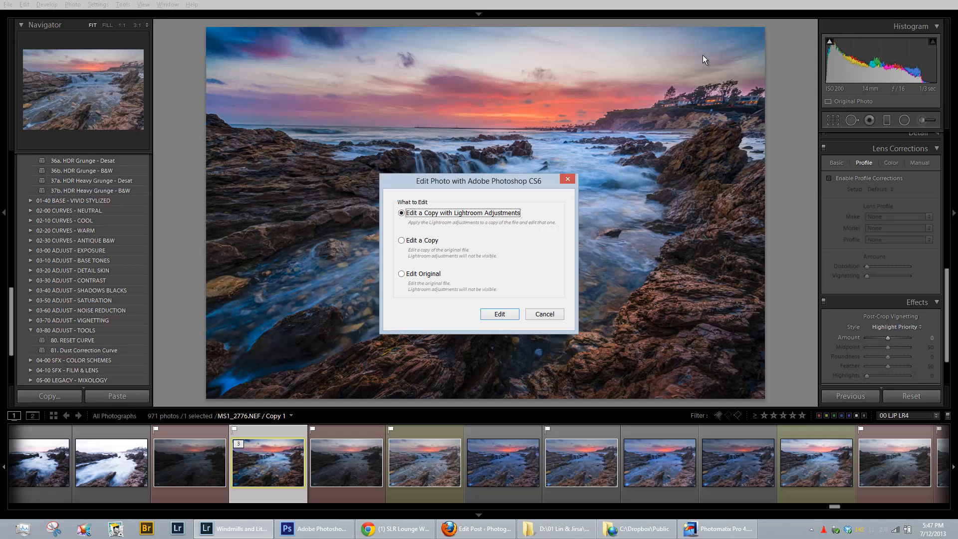
- Send MS1_2776-Edit.tif to Photoshop CS6 using Edit Original
left_click(401, 273)
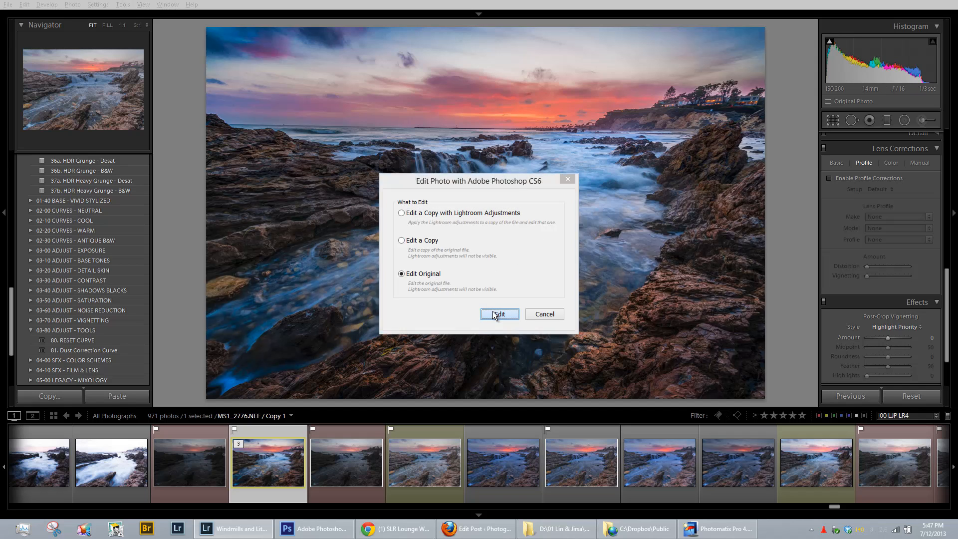
left_click(500, 315)
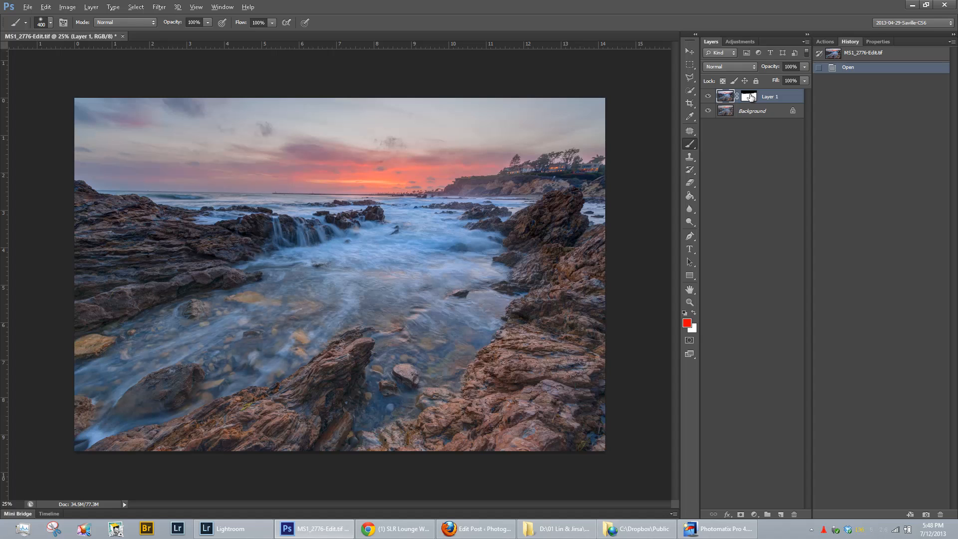
- Toggle Layer 1's blend mask off and on, then close the document without saving
left_click(748, 95)
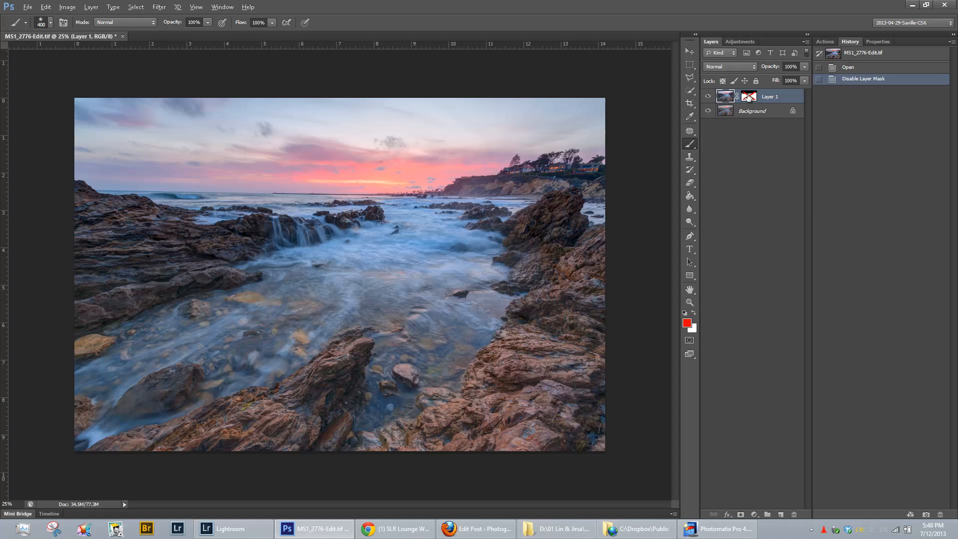
left_click(748, 95)
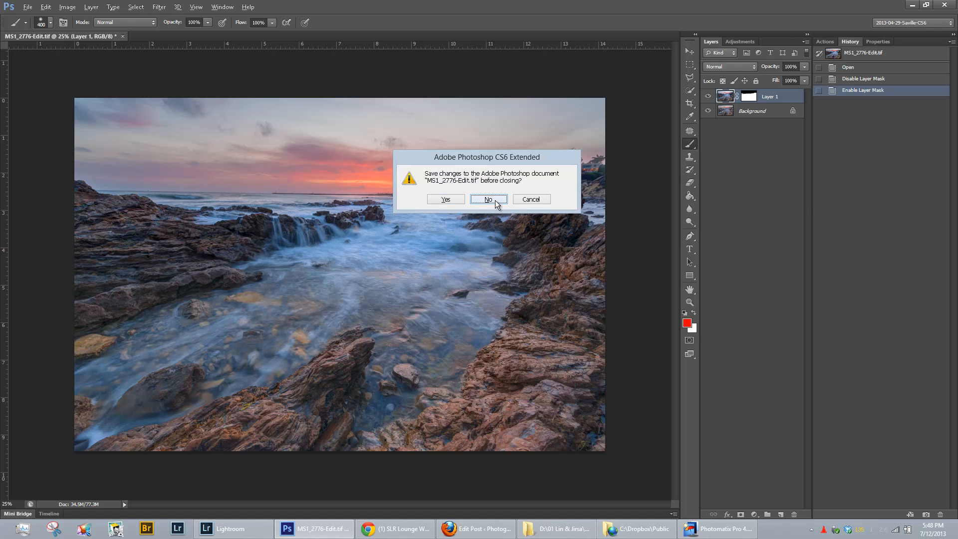
left_click(489, 199)
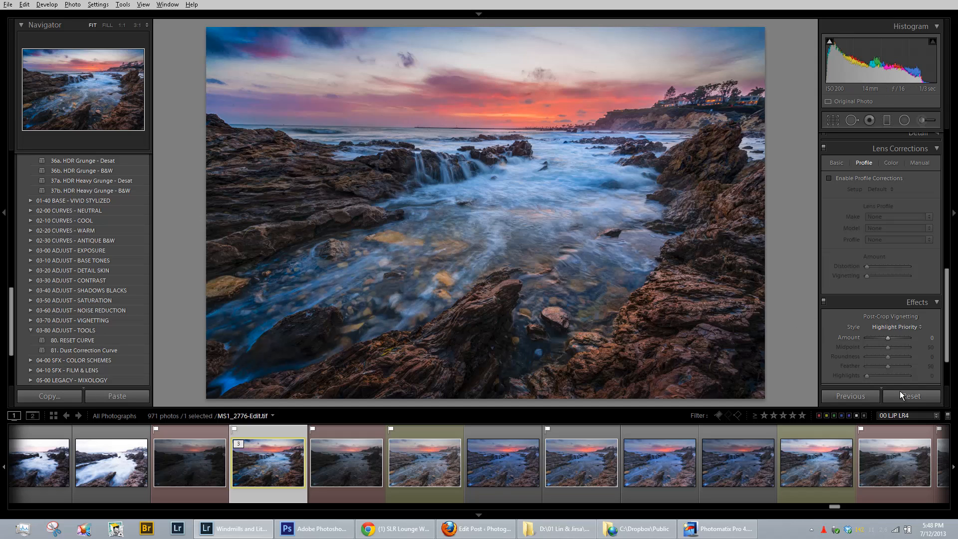
left_click(912, 396)
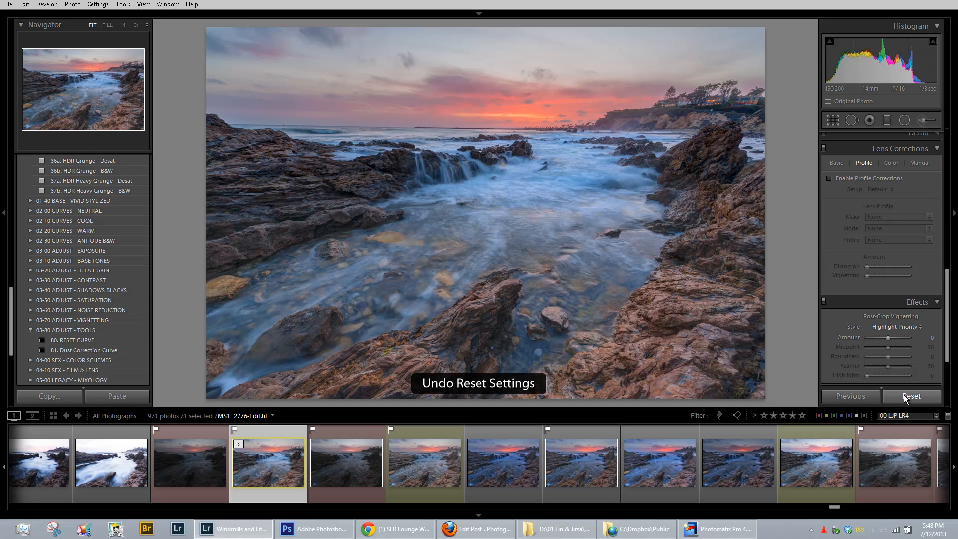
left_click(911, 396)
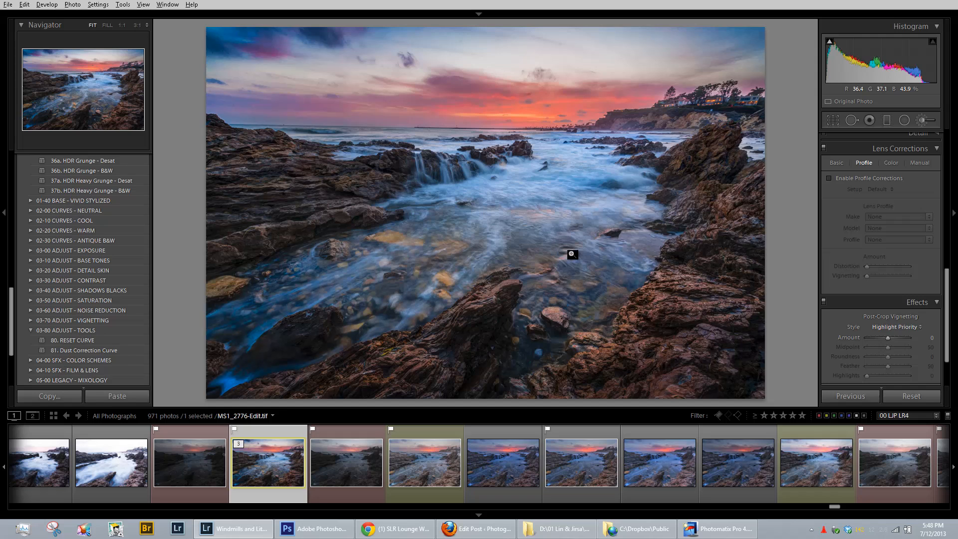
left_click(926, 120)
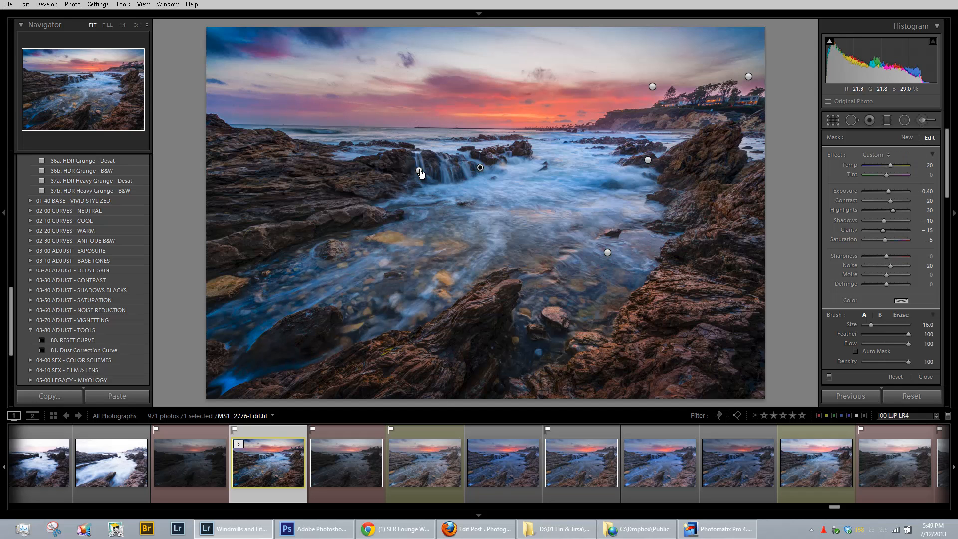
- Select the brush pin near the cascading water to view its exposure, contrast and saturation settings
left_click(495, 176)
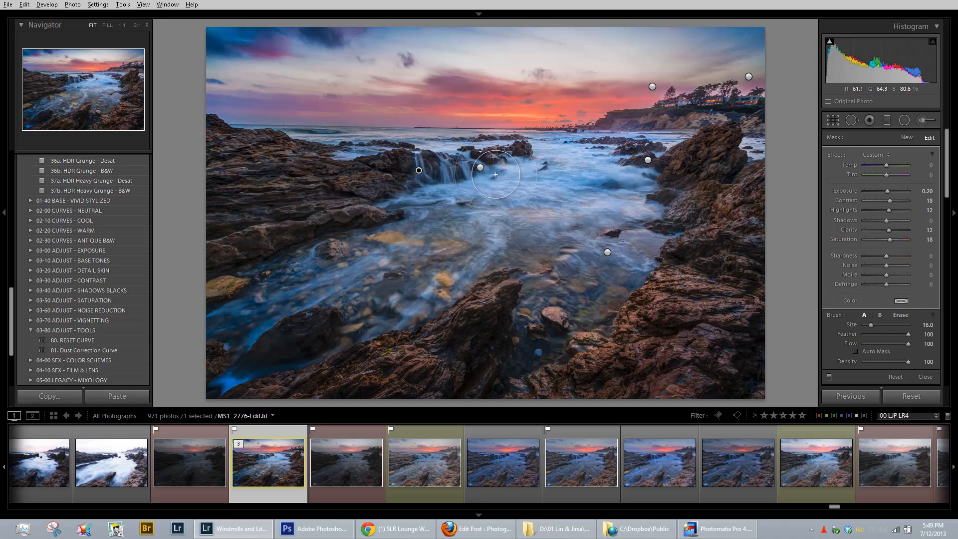
mouse_move(677, 106)
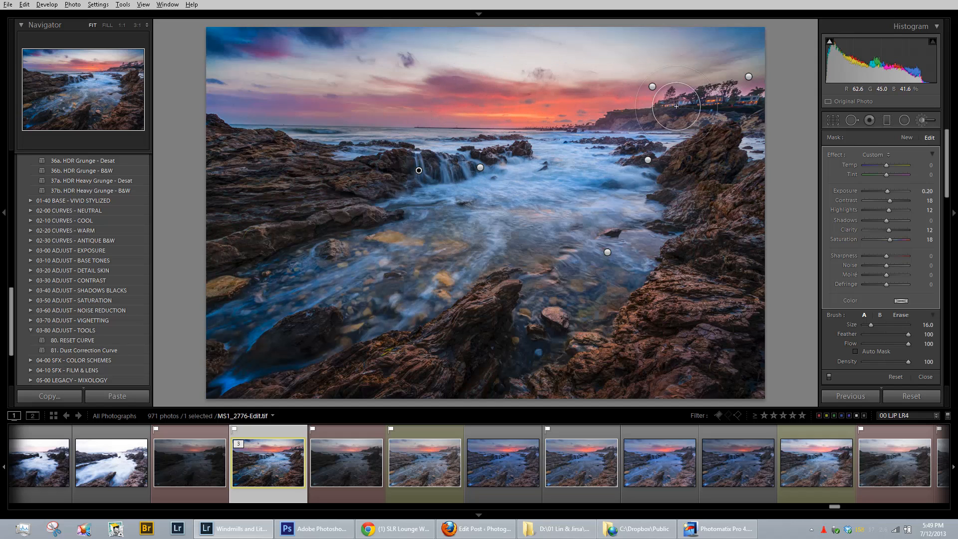
mouse_move(599, 127)
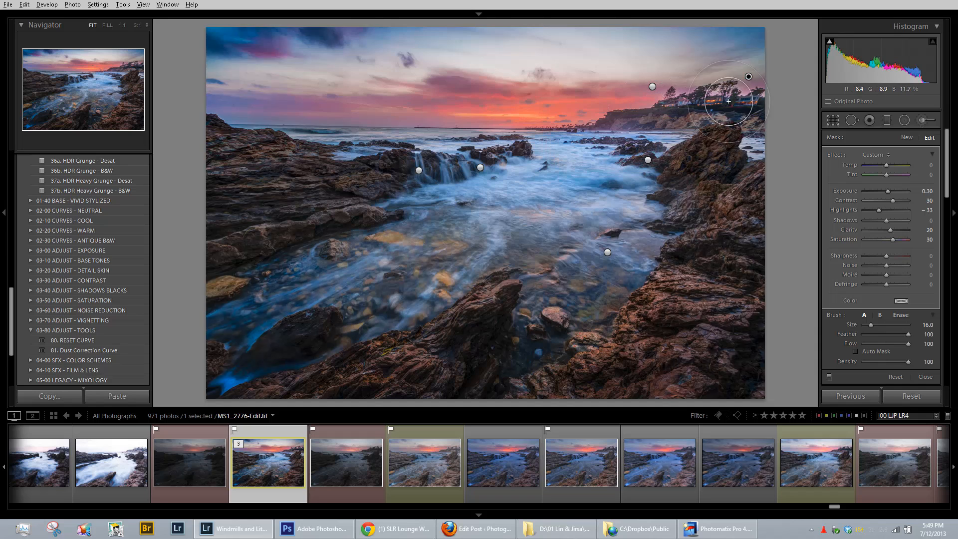
mouse_move(853, 208)
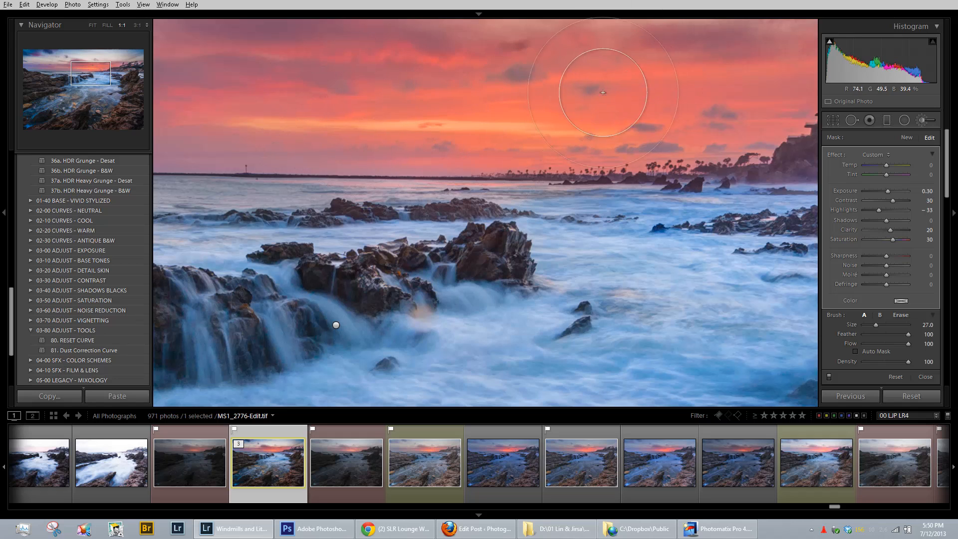
mouse_move(593, 111)
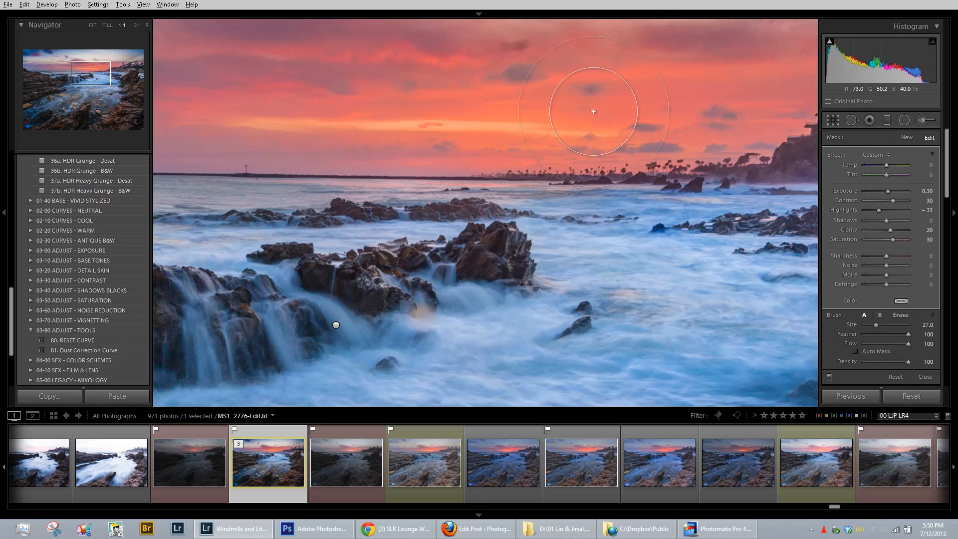
mouse_move(549, 97)
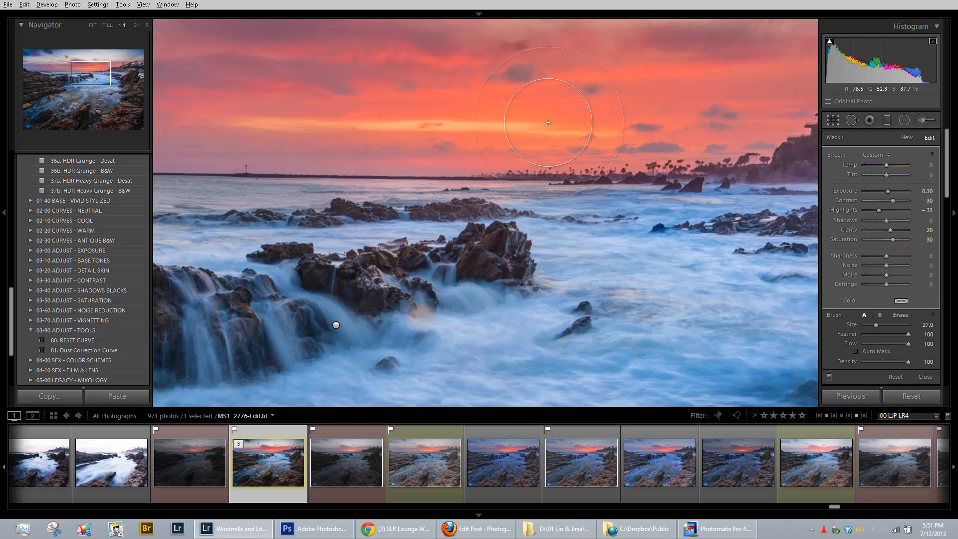
mouse_move(729, 97)
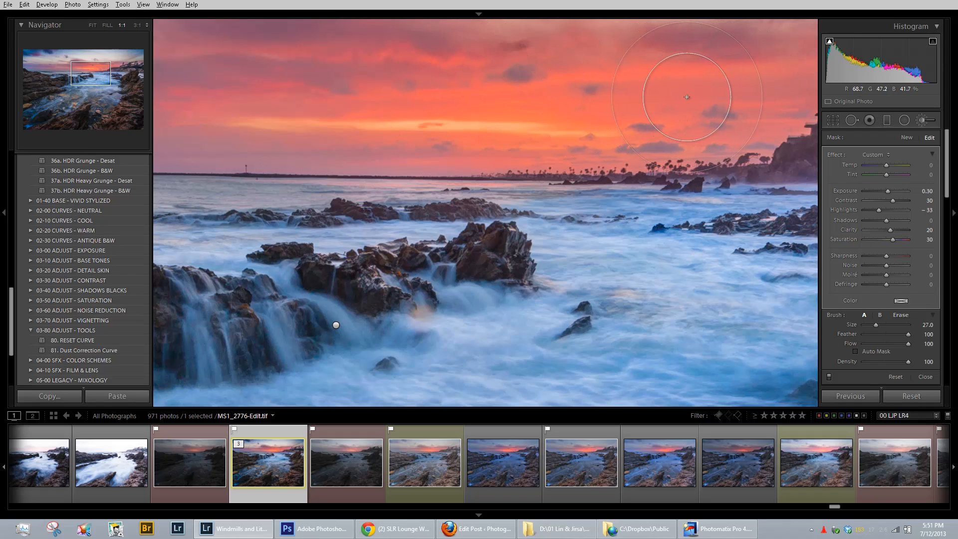
mouse_move(782, 99)
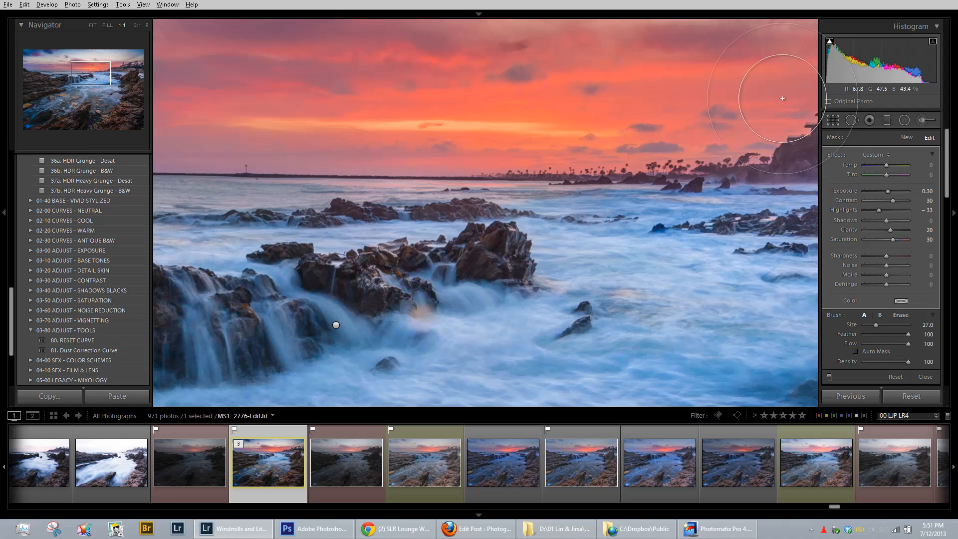
mouse_move(749, 97)
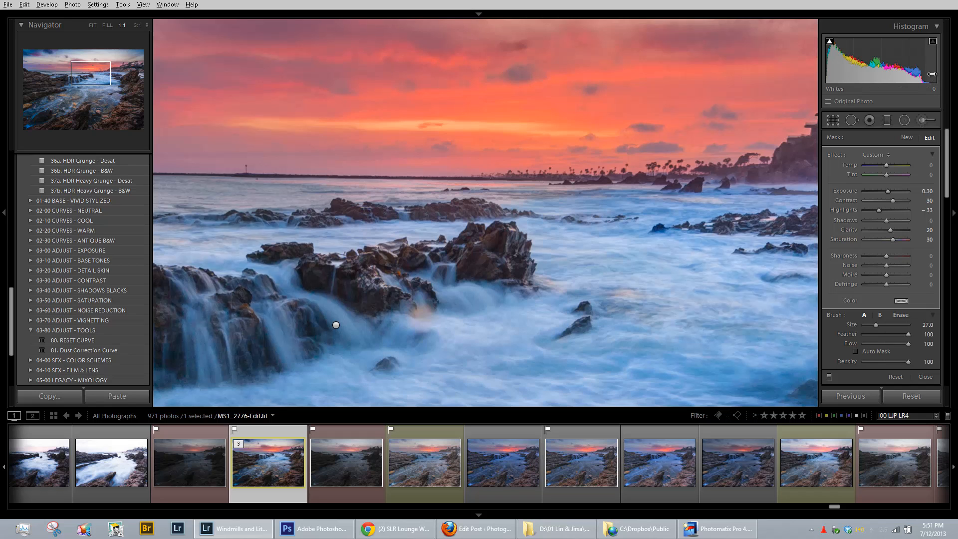
mouse_move(451, 107)
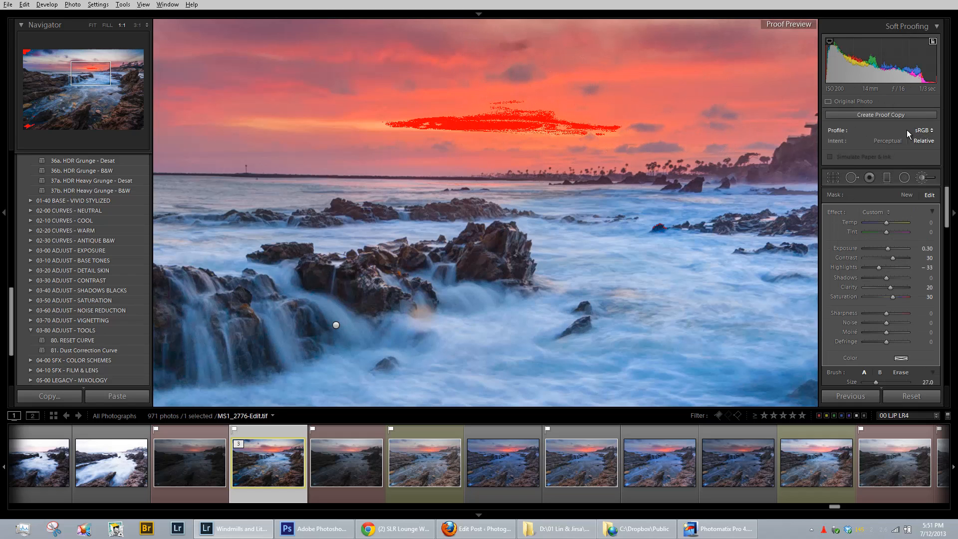
mouse_move(549, 126)
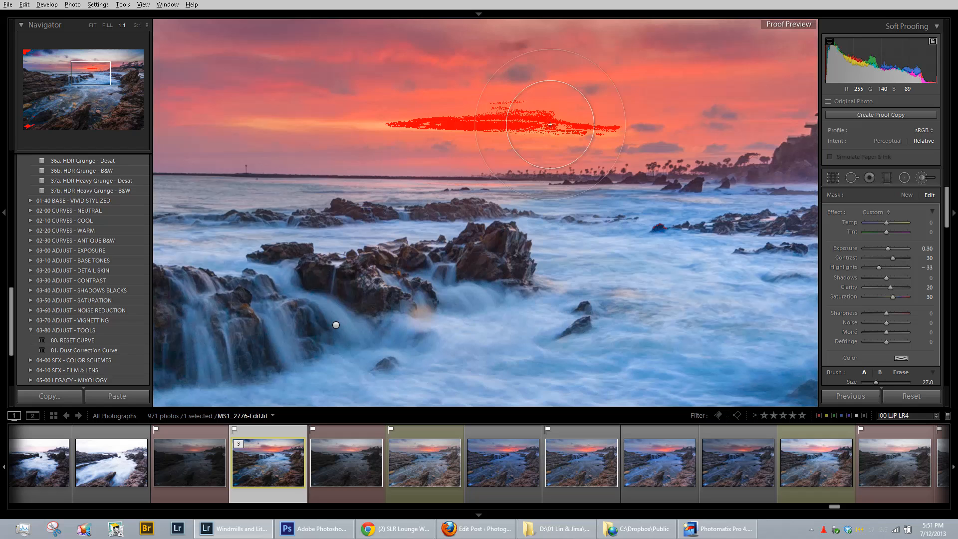
mouse_move(416, 126)
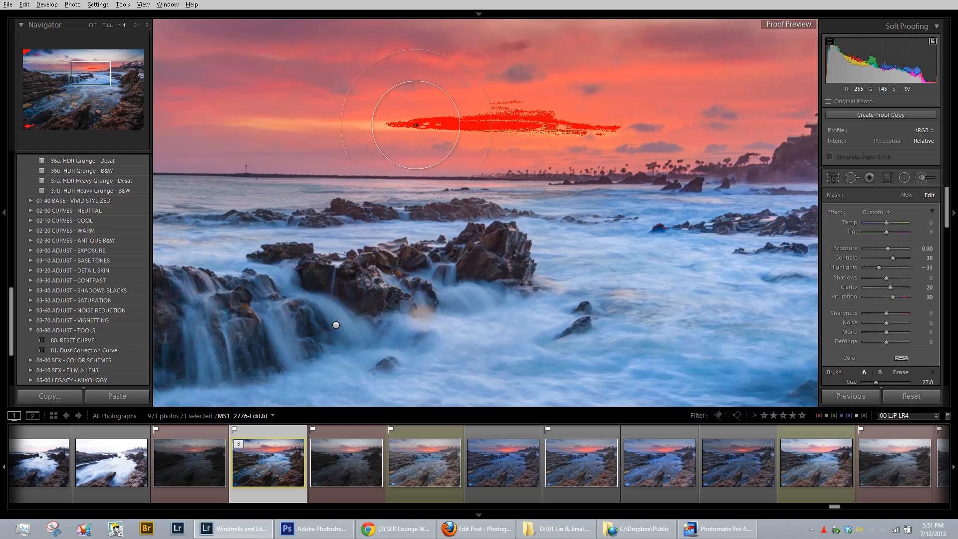
- Paint the adjustment brush across the red out-of-gamut band of sunset sky
left_click_drag(415, 126, 512, 125)
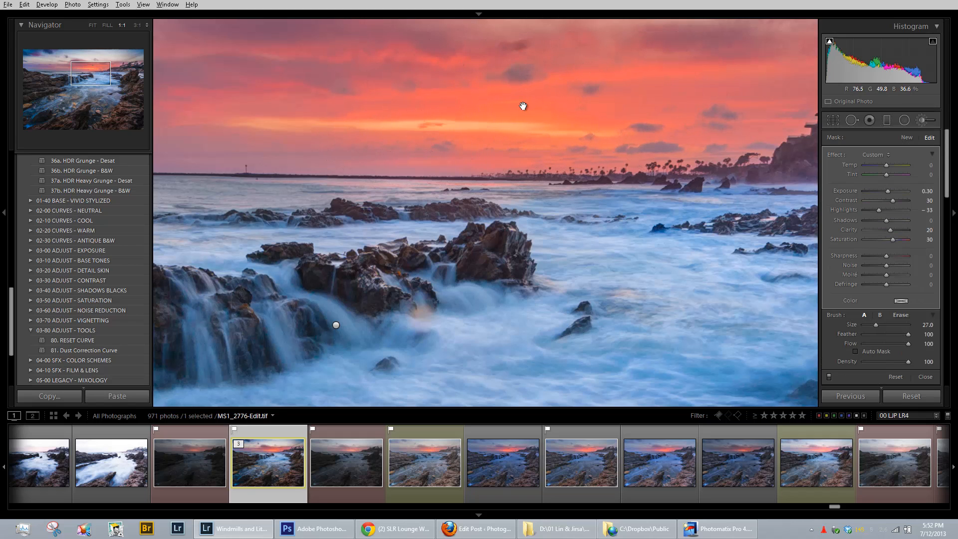
- Zoom back out to fit the whole seascape in the view
left_click(92, 25)
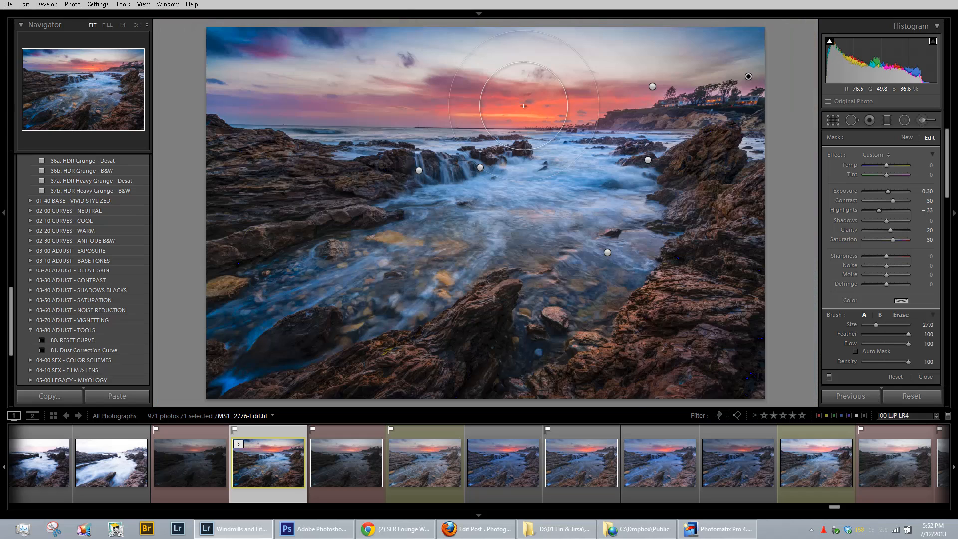